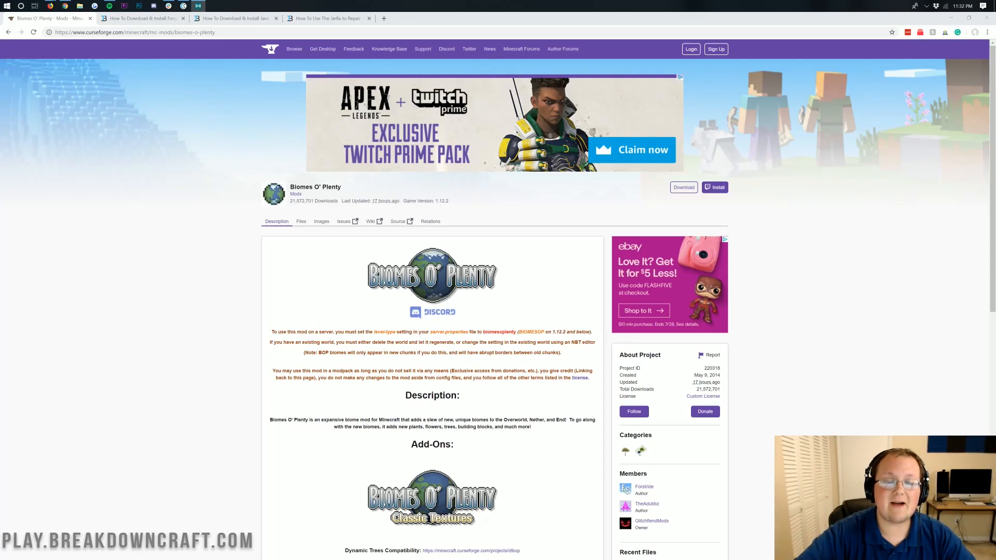
pyautogui.moveTo(385, 200)
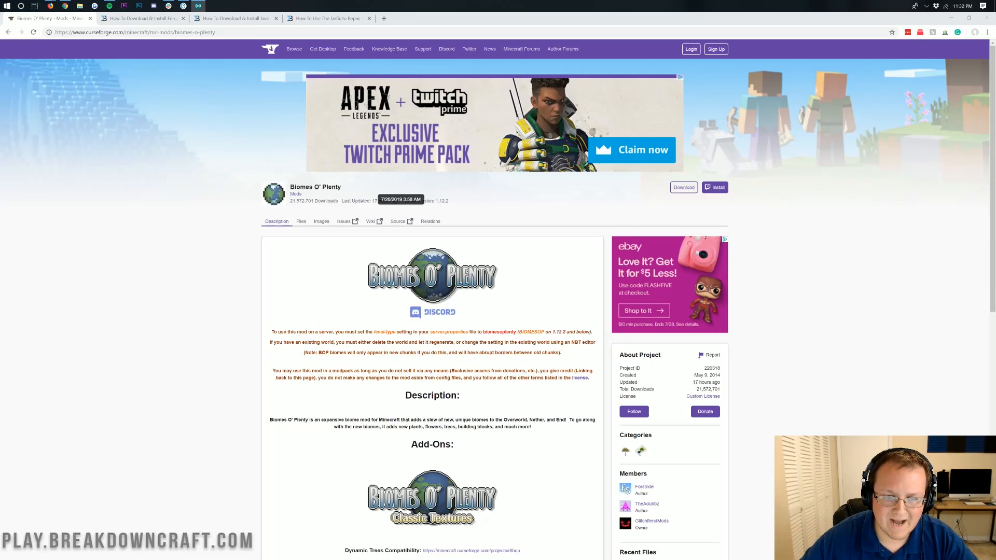
# Step: Scroll to Recent Files and select the Biomes O' Plenty file under Minecraft 1.14
pyautogui.doubleClick(315, 187)
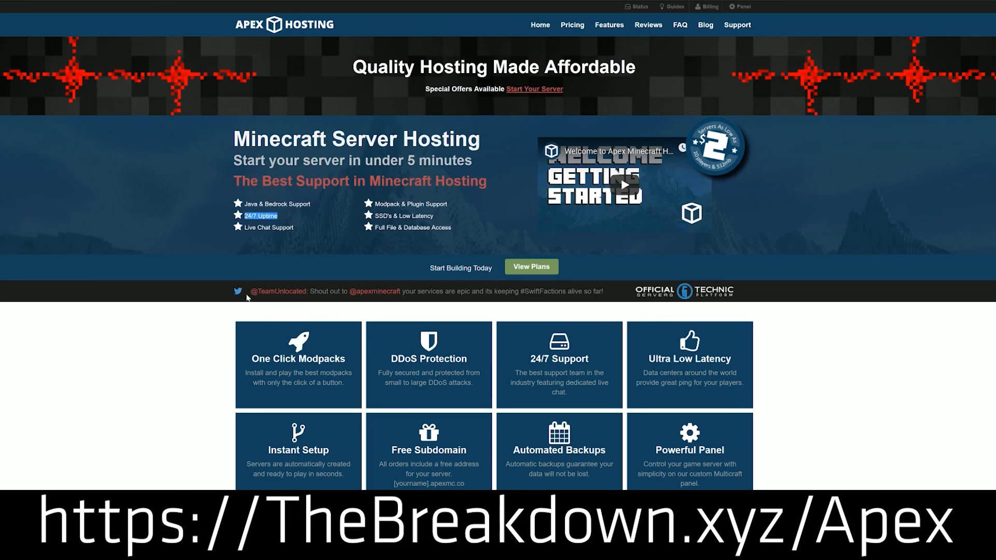
pyautogui.moveTo(608, 360)
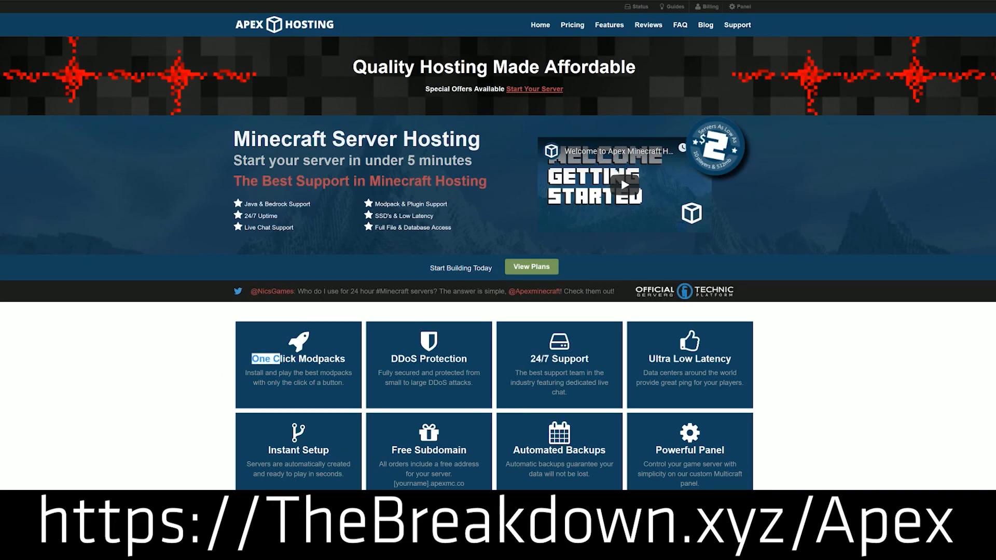
pyautogui.doubleClick(296, 358)
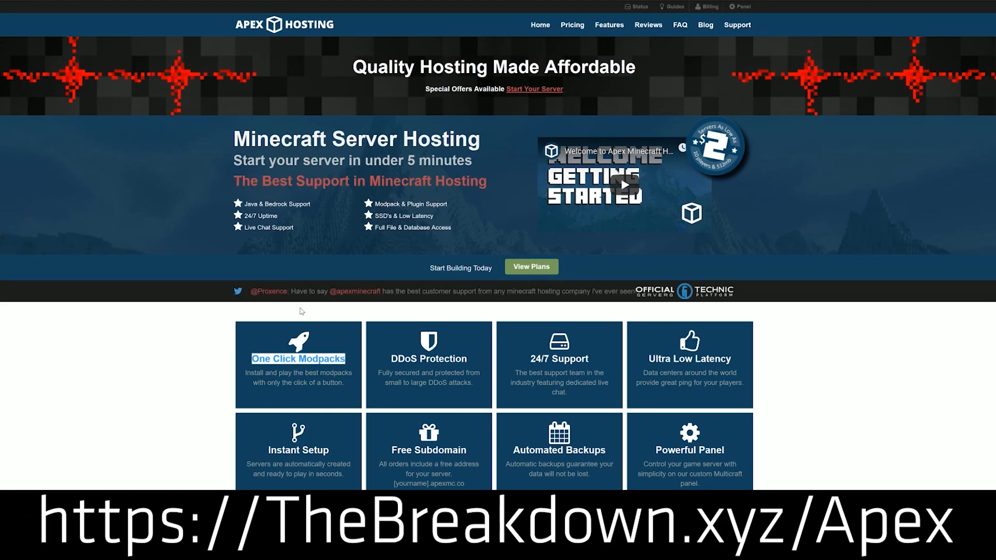
pyautogui.scroll(-3)
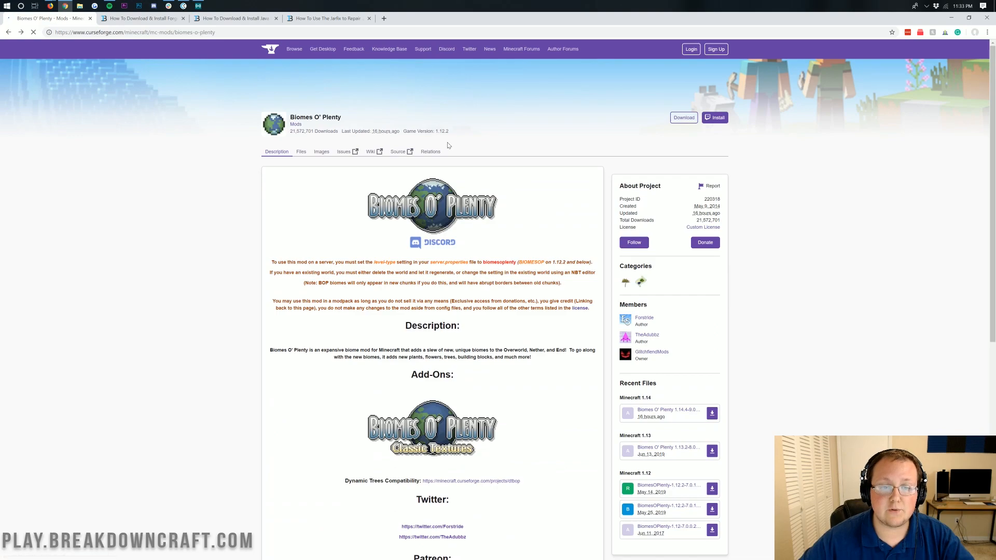
pyautogui.scroll(-3)
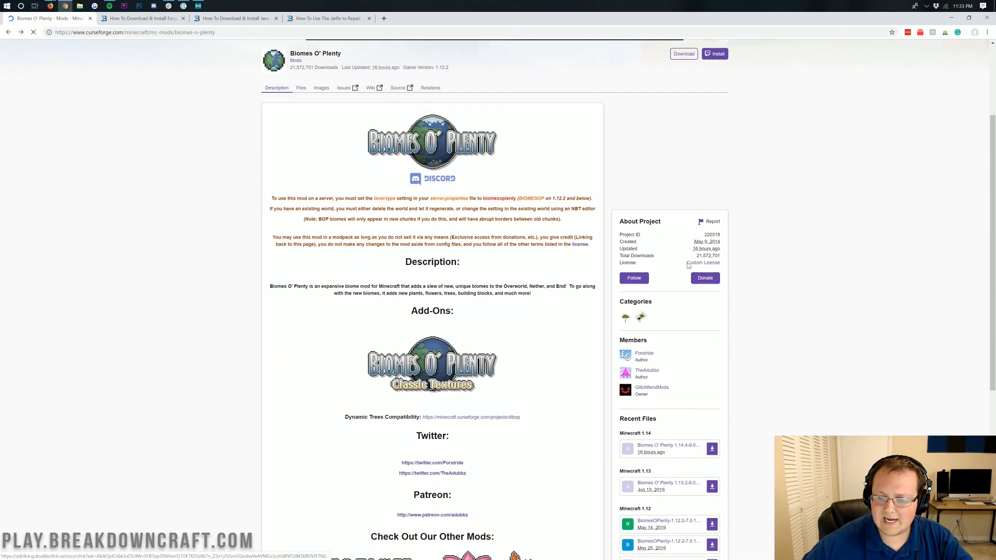
pyautogui.scroll(-3)
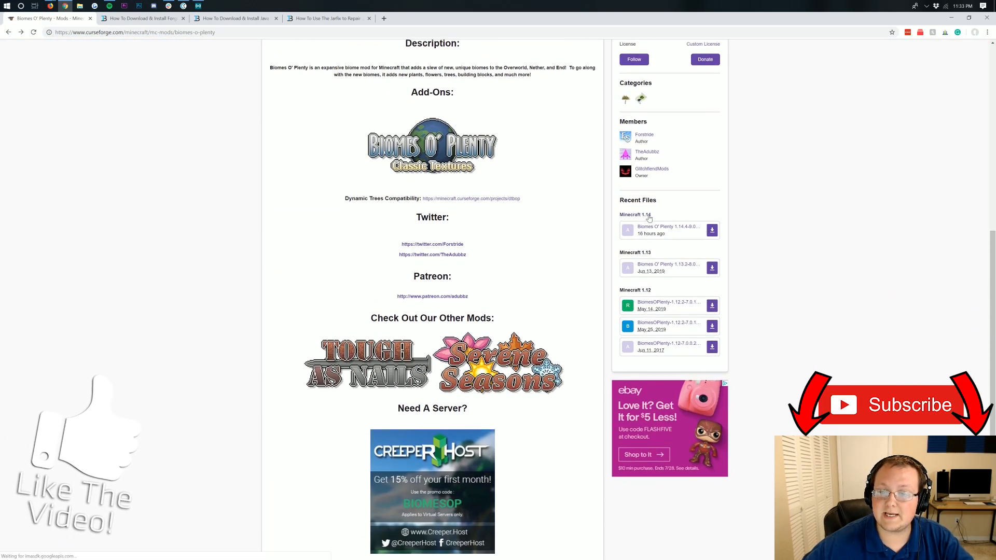
pyautogui.doubleClick(634, 215)
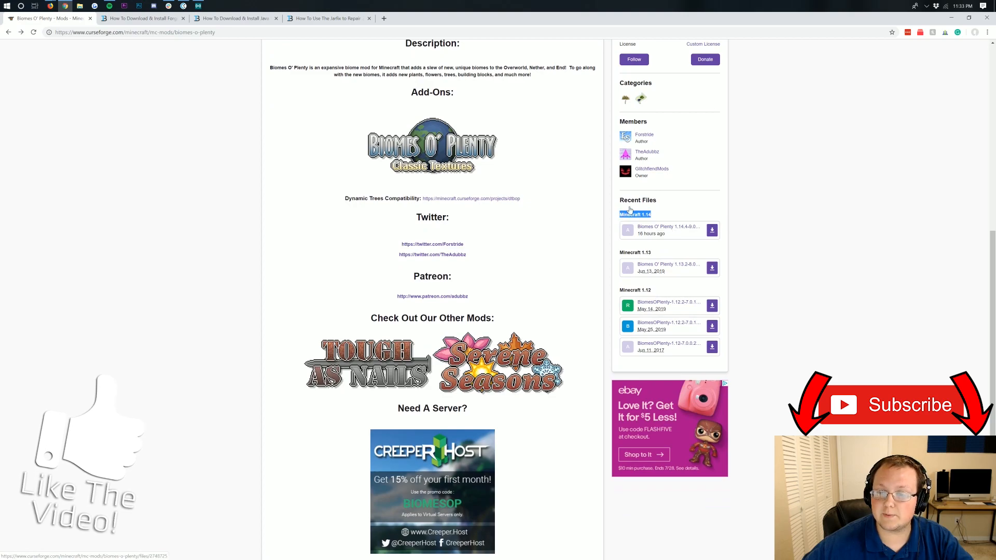
pyautogui.moveTo(640, 230)
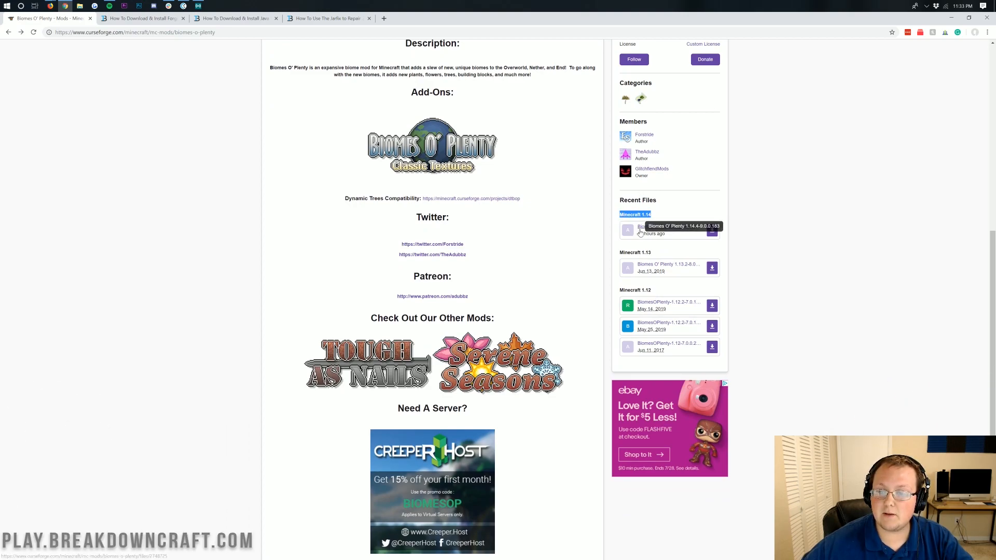
pyautogui.moveTo(645, 229)
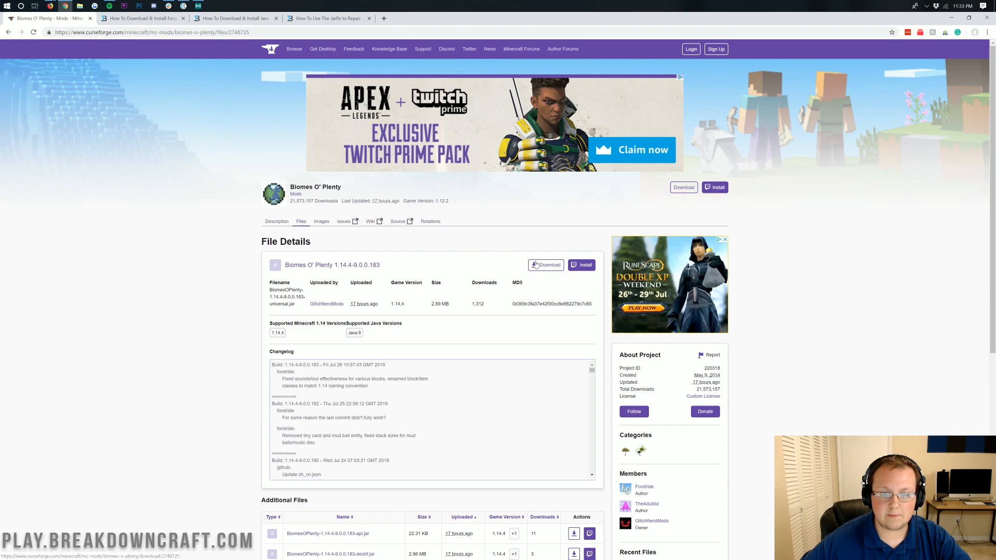
# Step: Download the Biomes O' Plenty 1.14.4-9.0.0.183 jar and keep it past Chrome's warning
pyautogui.click(545, 265)
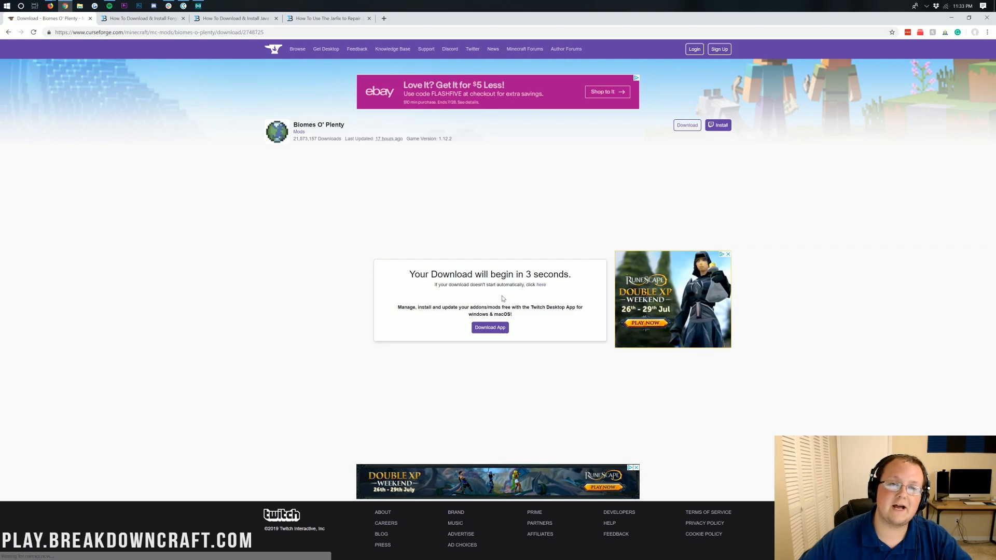
pyautogui.moveTo(354, 183)
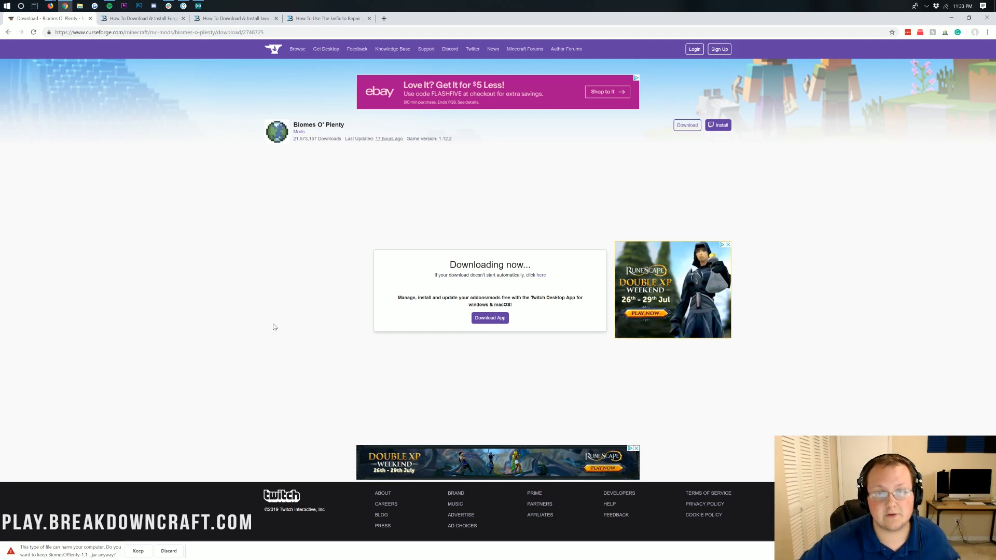
pyautogui.moveTo(67, 554)
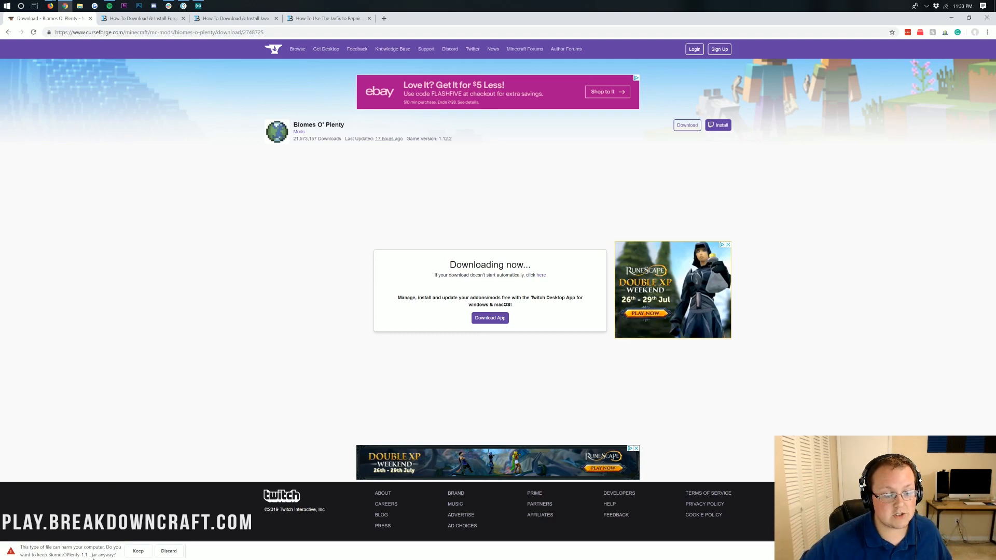
pyautogui.click(138, 551)
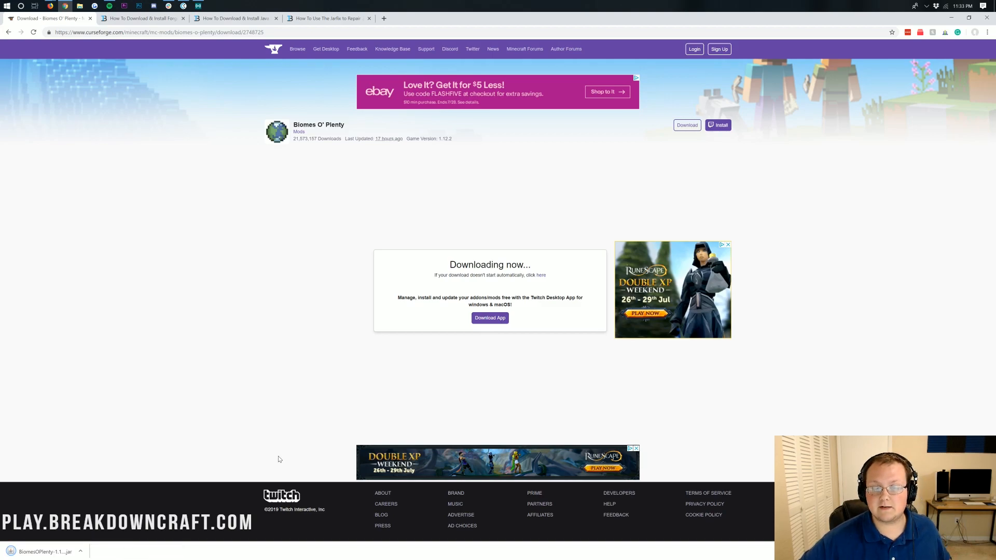
pyautogui.moveTo(522, 215)
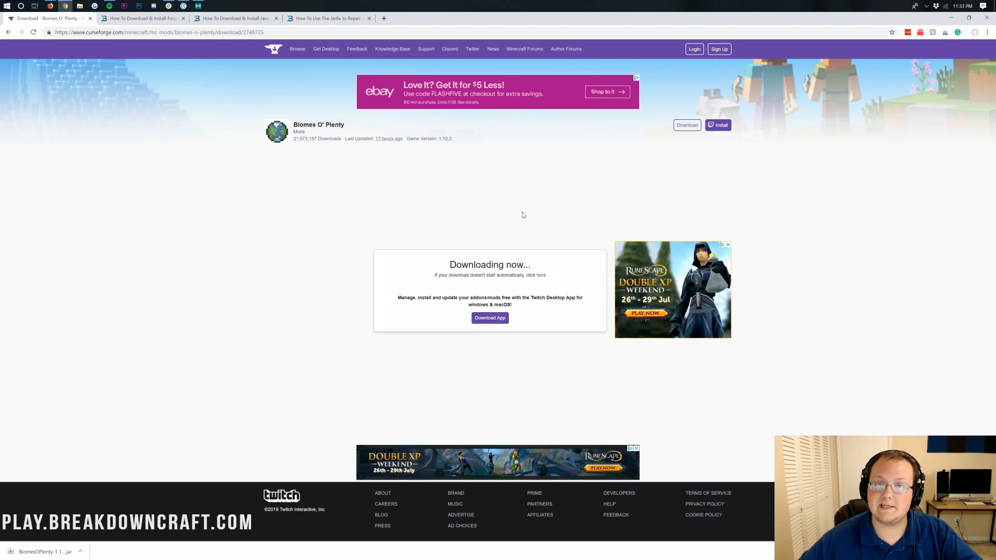
pyautogui.moveTo(416, 203)
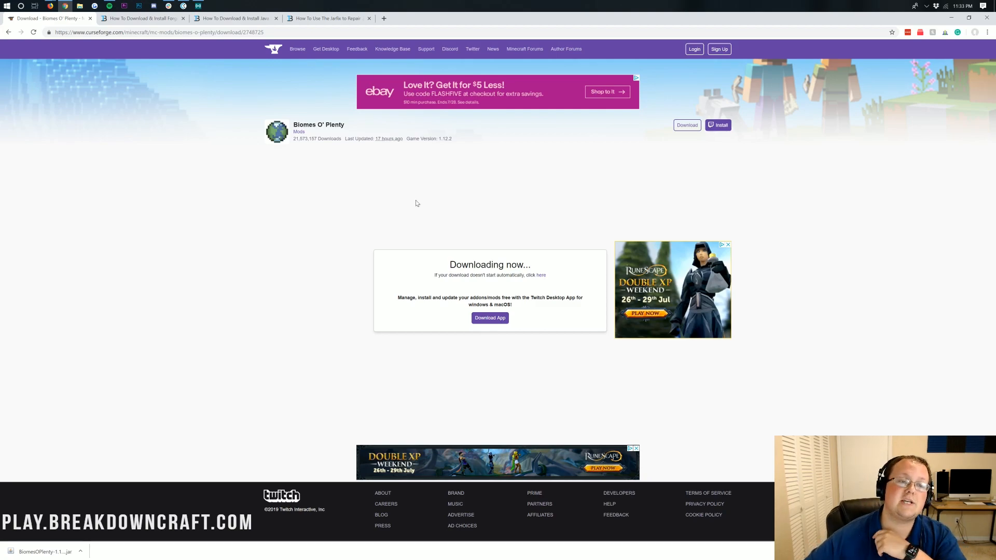
# Step: Switch to the TheBreakdown.xyz Forge install guide tab and scroll through the article
pyautogui.click(141, 18)
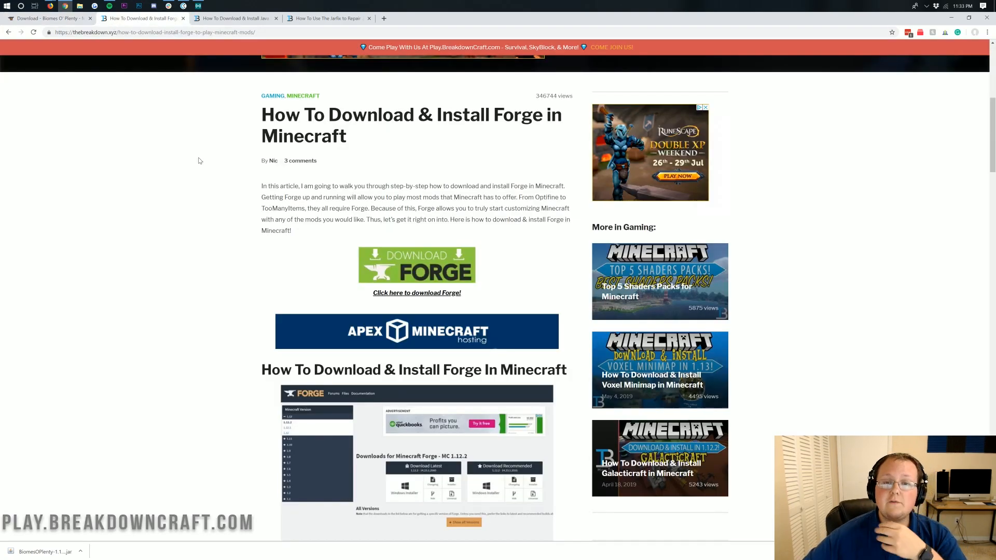
pyautogui.scroll(3)
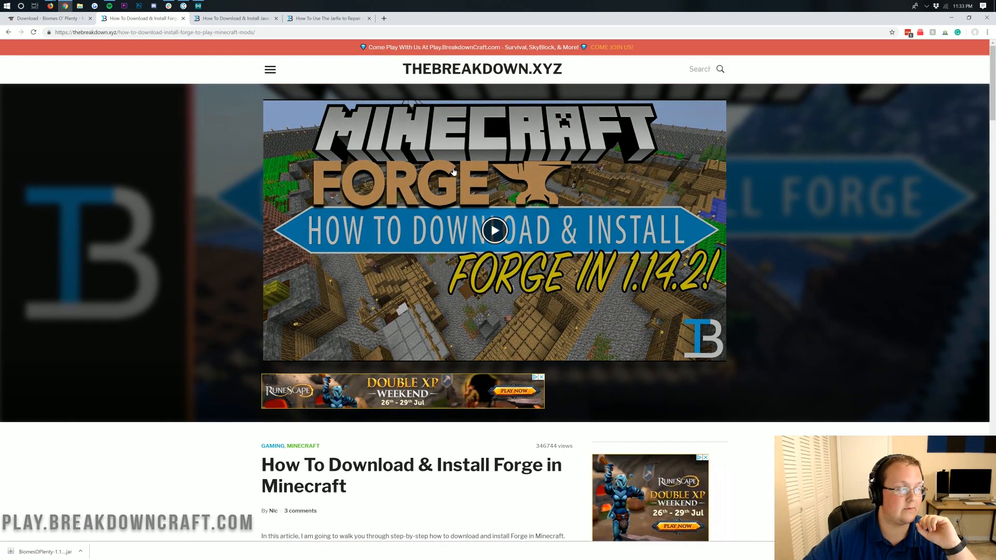
pyautogui.moveTo(469, 149)
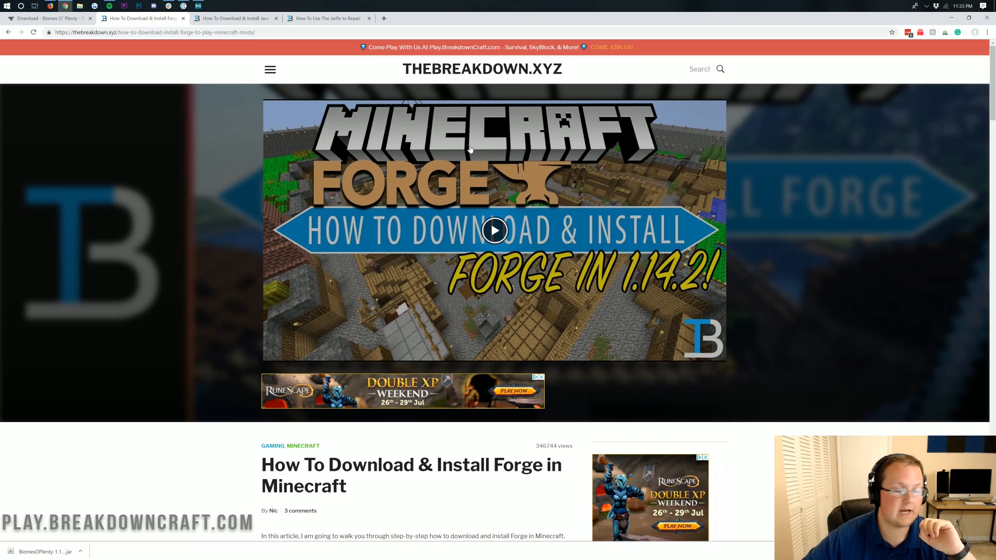
pyautogui.scroll(-3)
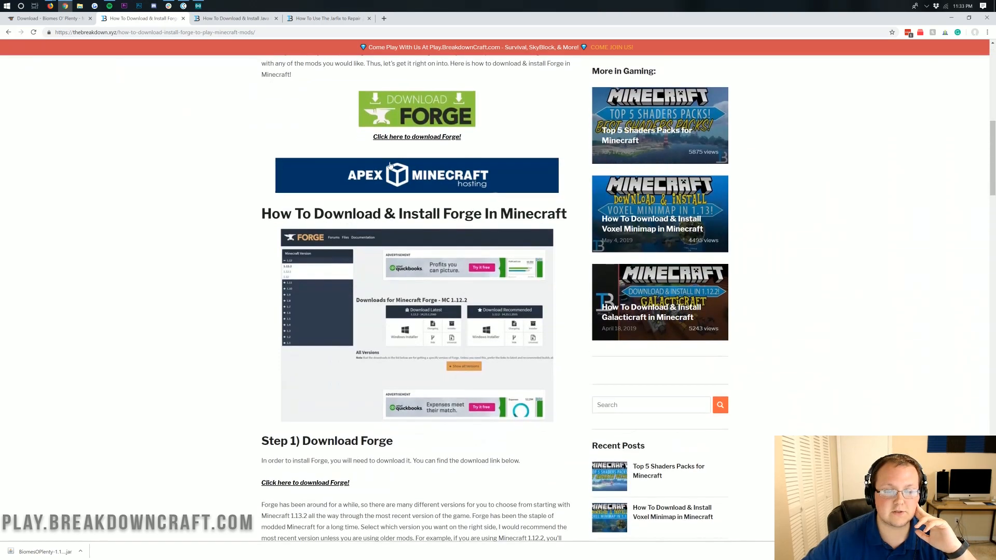
pyautogui.scroll(3)
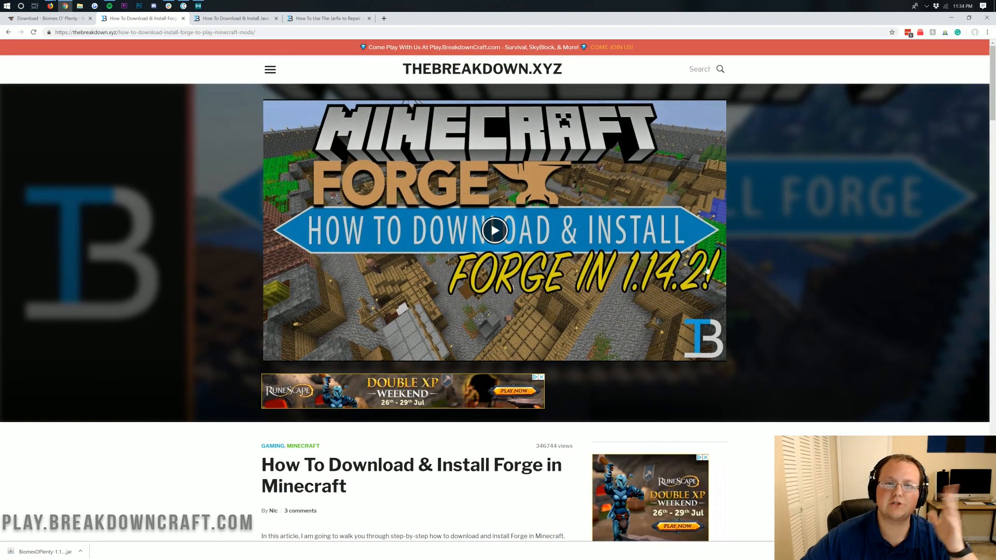
pyautogui.scroll(-3)
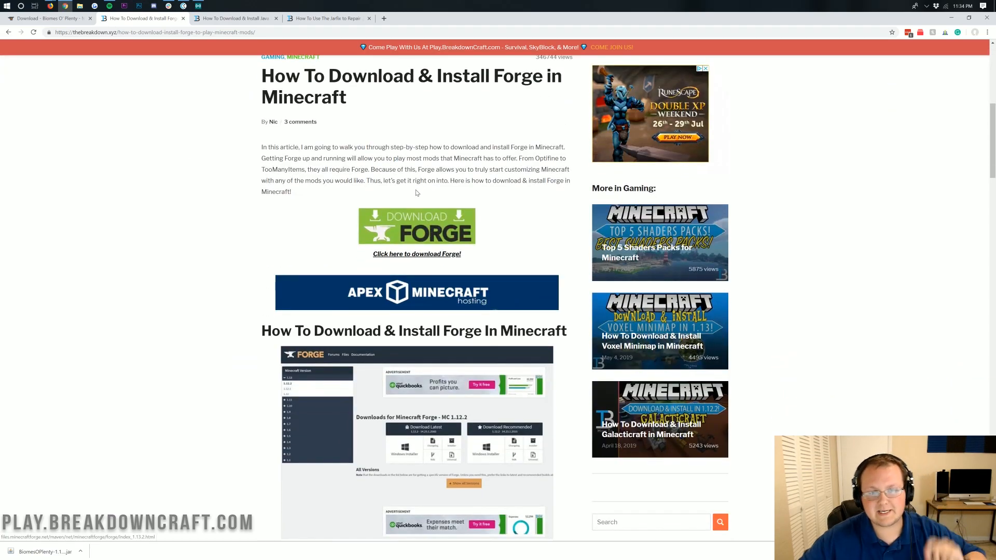
pyautogui.scroll(-3)
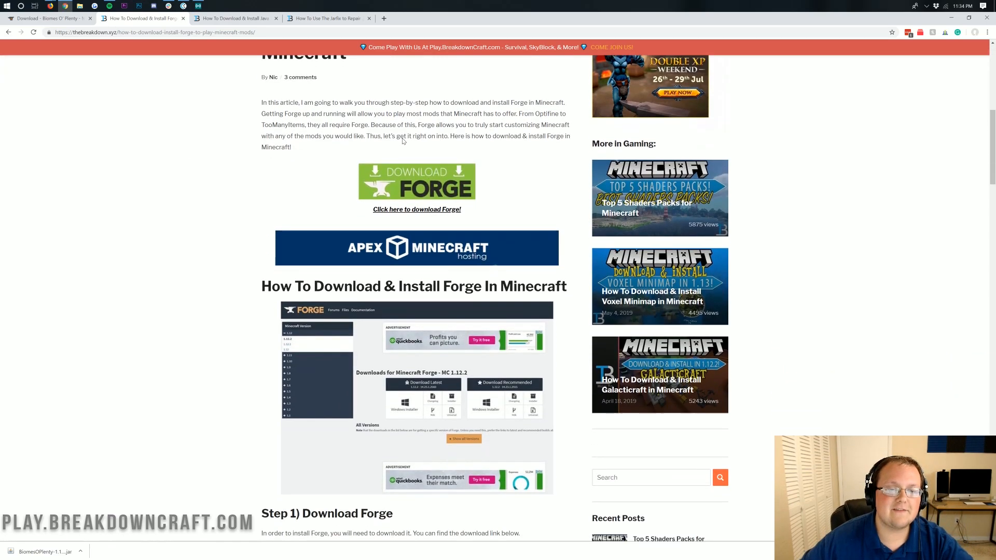
pyautogui.scroll(3)
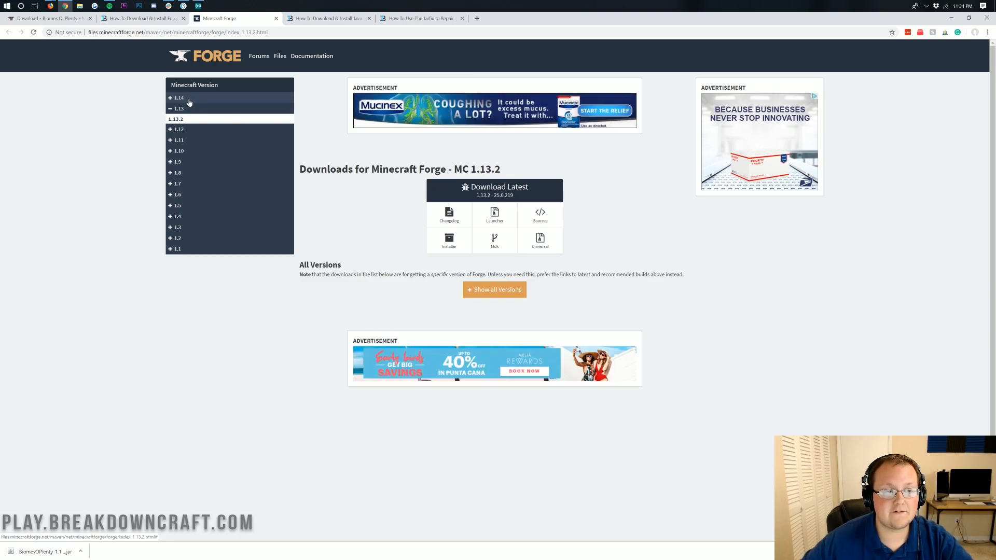
# Step: Pick Minecraft 1.14.4 in the version sidebar, download the Forge installer, and keep it
pyautogui.click(178, 97)
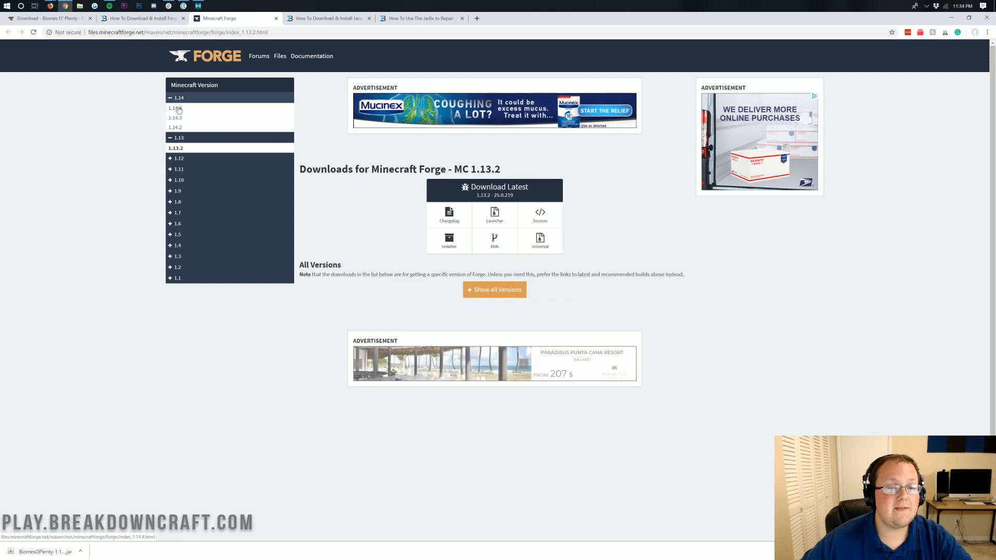
pyautogui.click(175, 108)
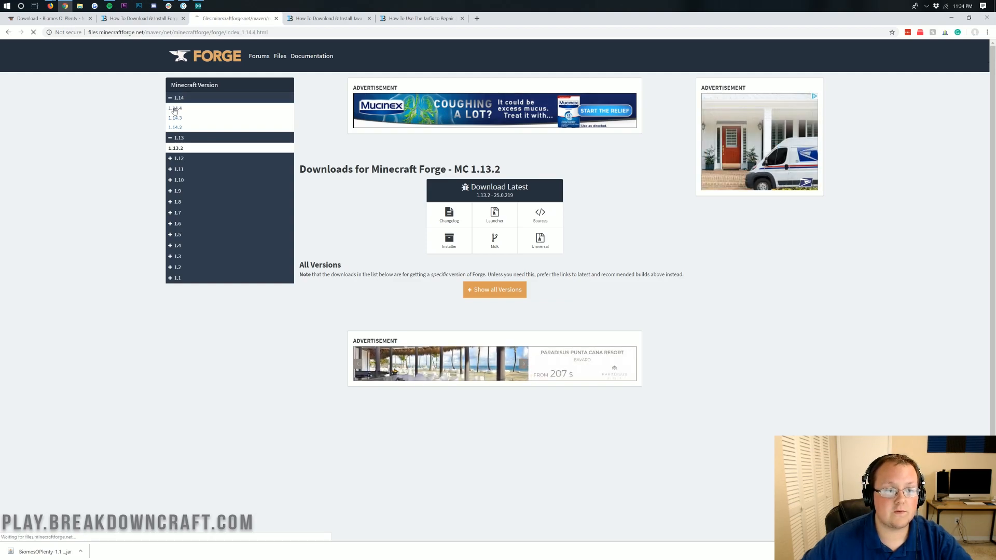
pyautogui.click(175, 108)
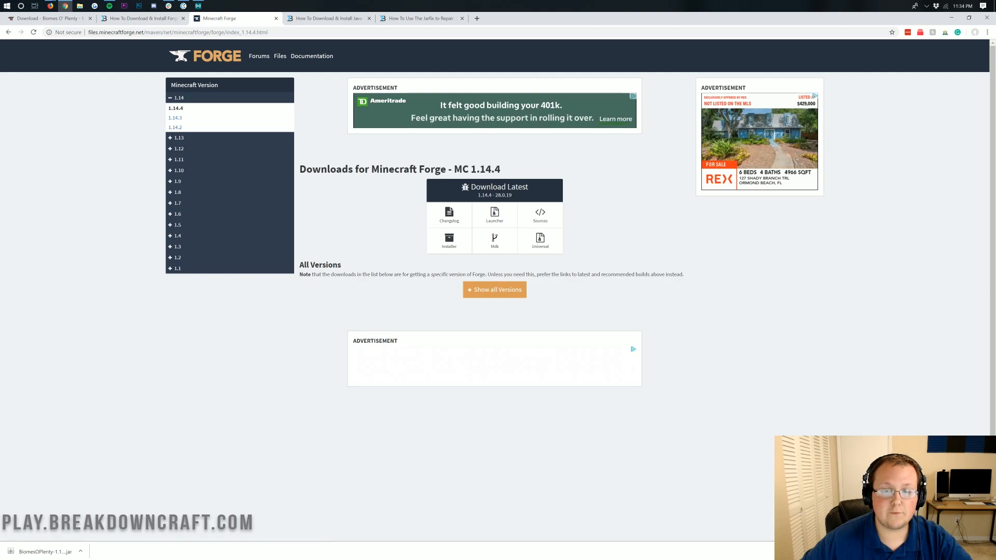
pyautogui.doubleClick(476, 169)
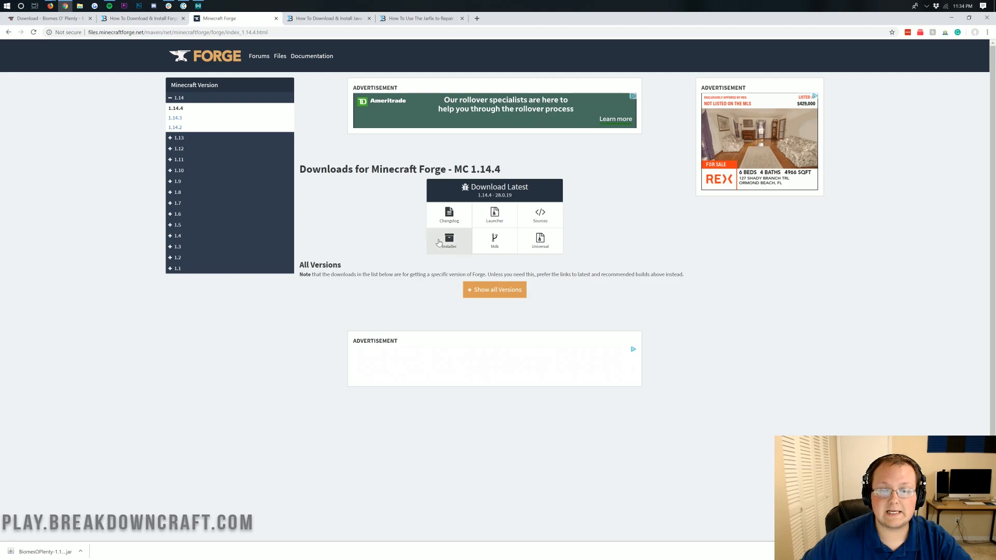
pyautogui.click(448, 241)
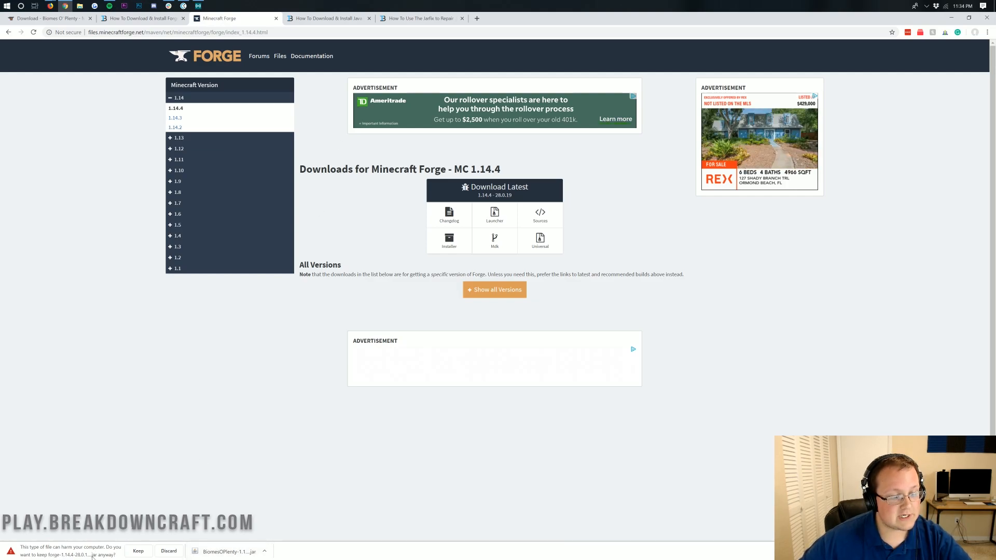
pyautogui.click(138, 551)
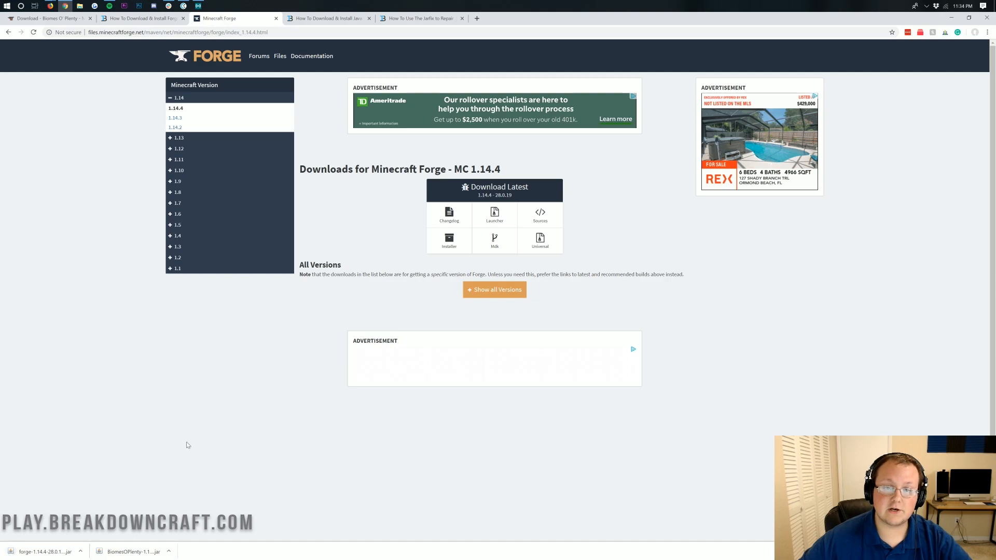
pyautogui.moveTo(239, 377)
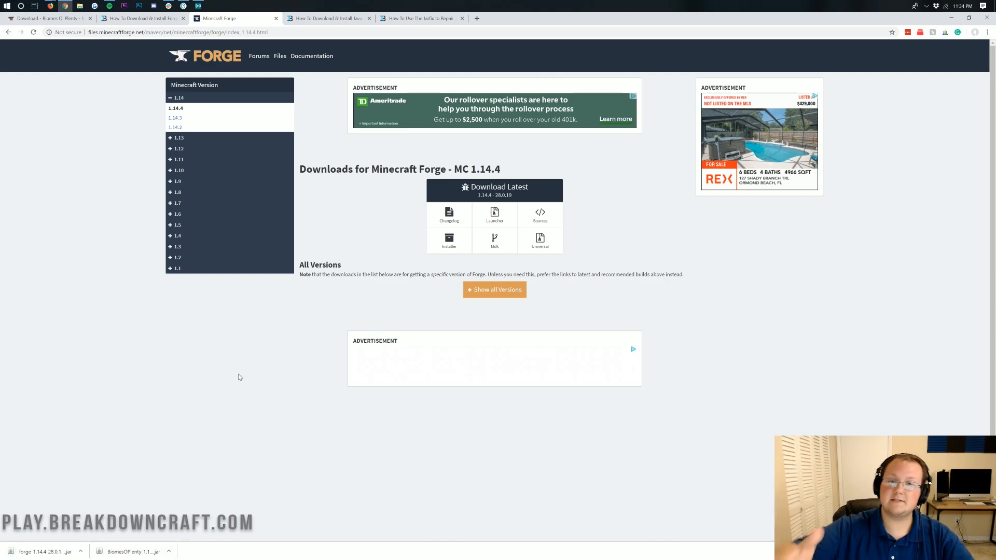
pyautogui.moveTo(572, 239)
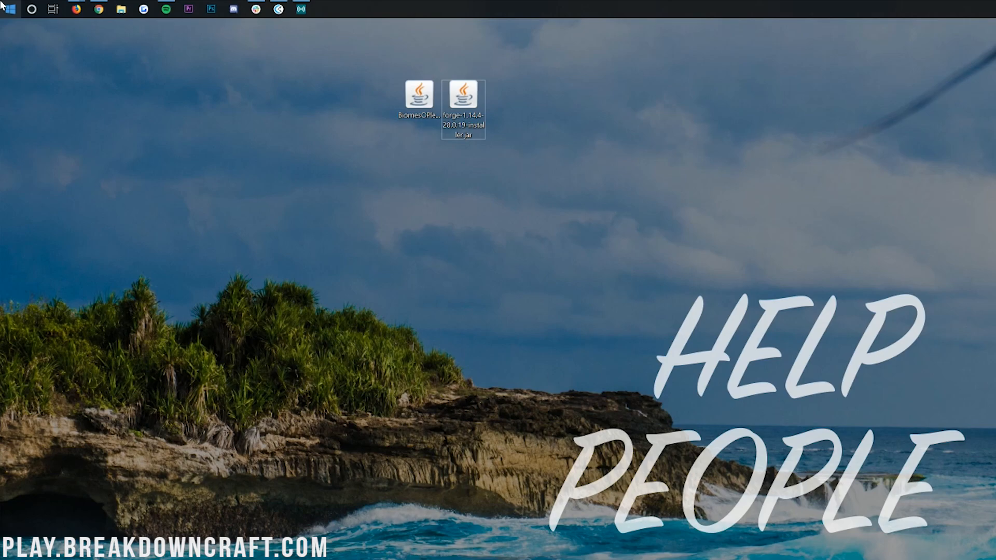
# Step: Find 'downloads' via Start search, open the Downloads folder, then close it
pyautogui.click(9, 10)
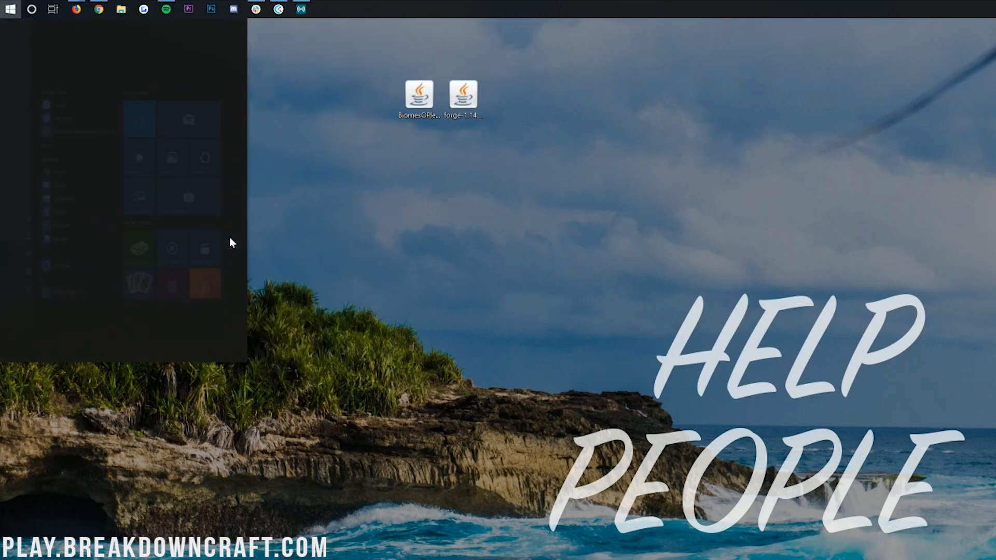
pyautogui.write('downloads')
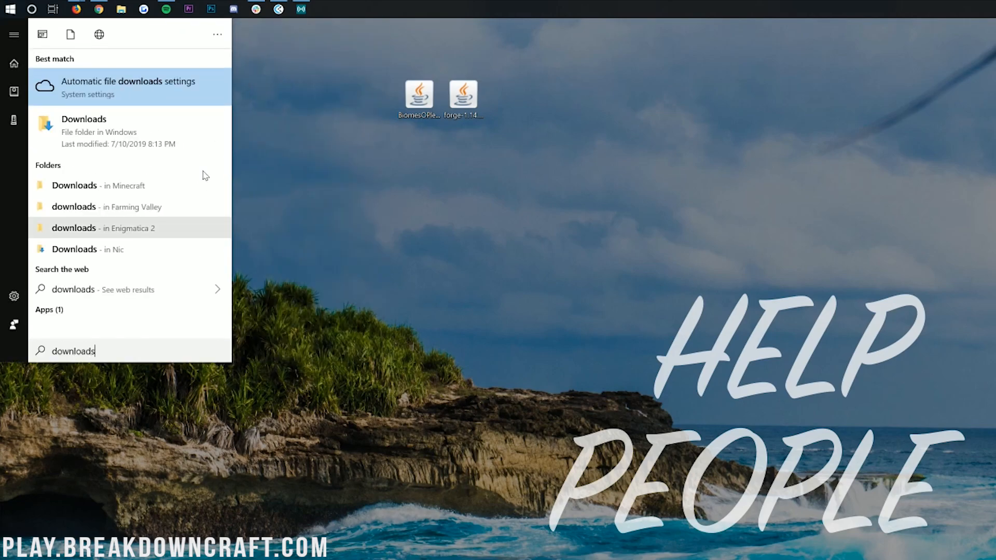
pyautogui.click(83, 119)
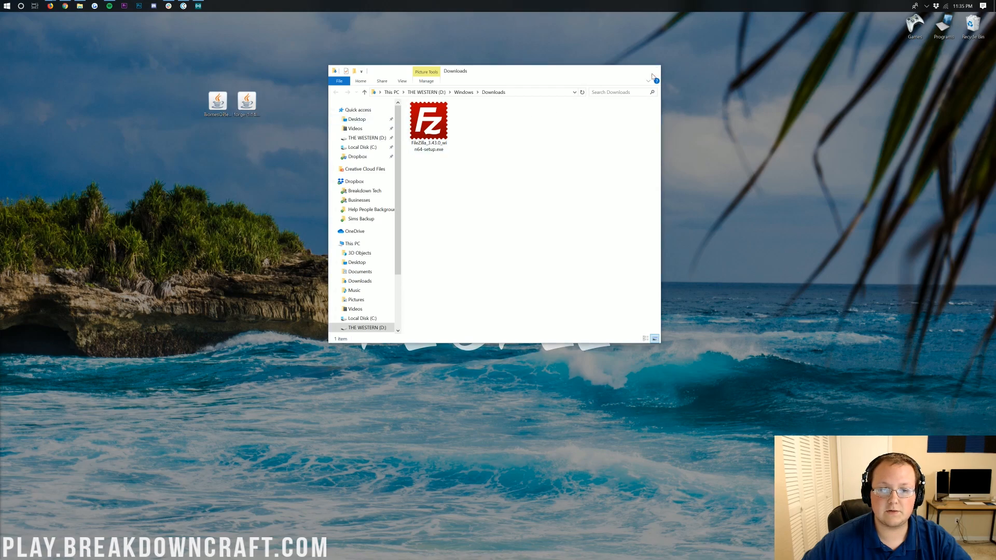
pyautogui.click(651, 76)
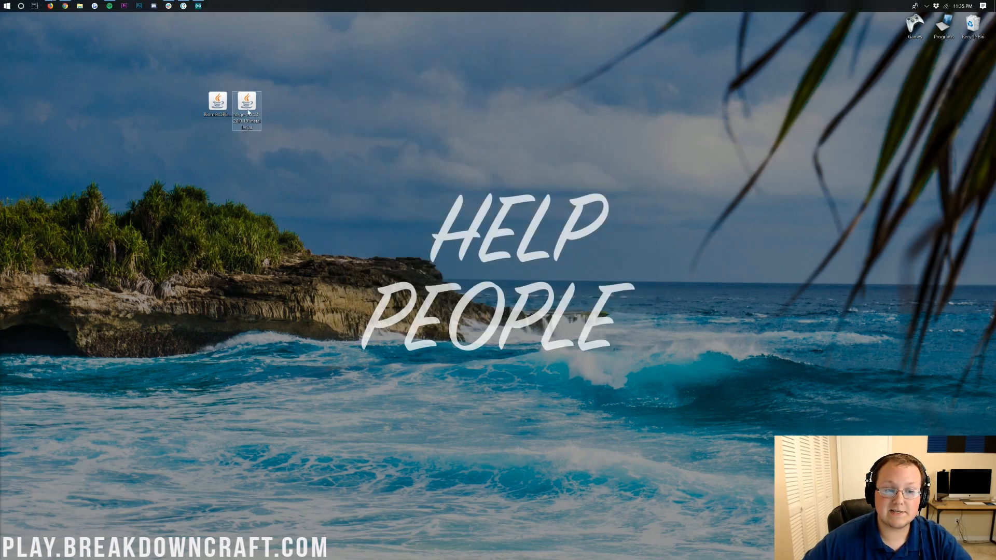
# Step: Open the Forge installer jar's context menu and choose Open with
pyautogui.rightClick(246, 103)
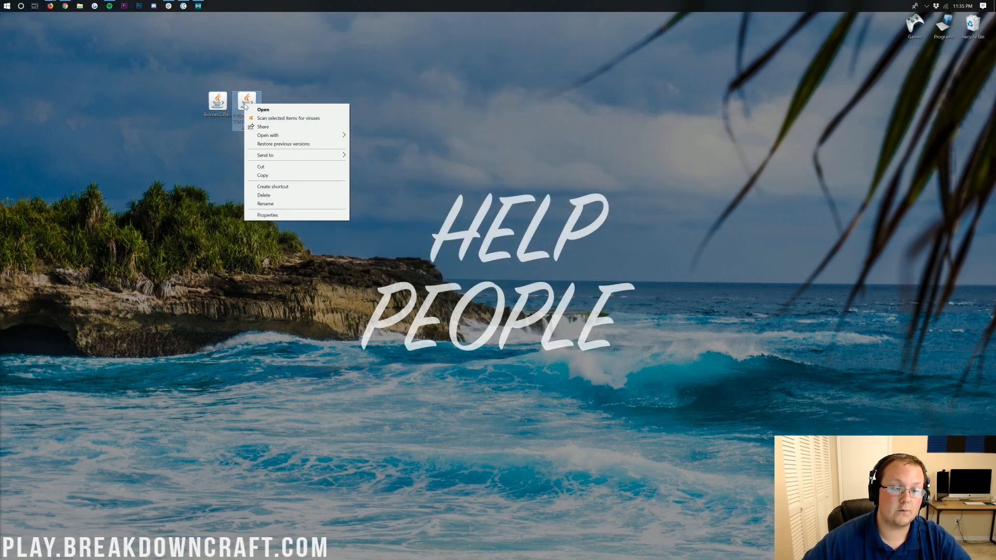
pyautogui.click(268, 135)
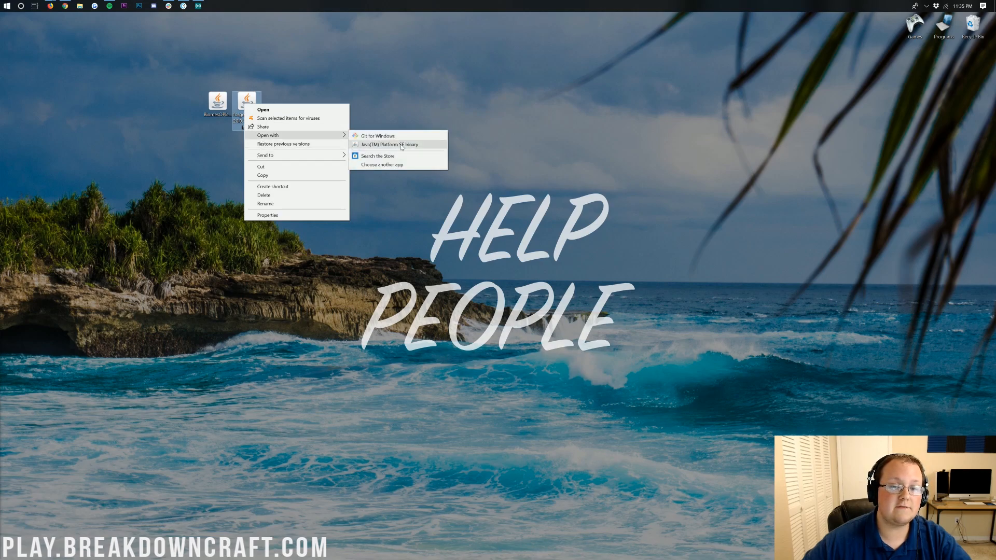
pyautogui.moveTo(439, 148)
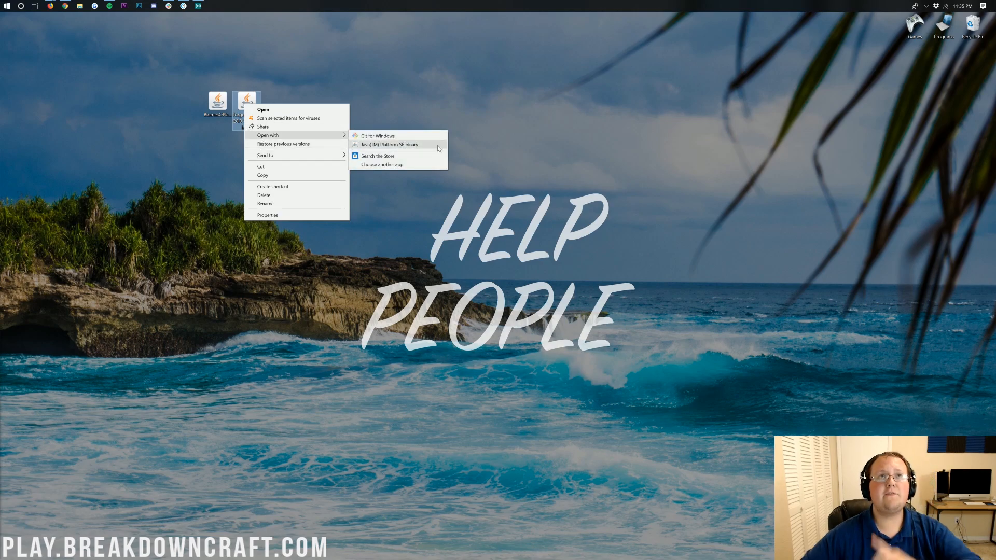
pyautogui.moveTo(188, 60)
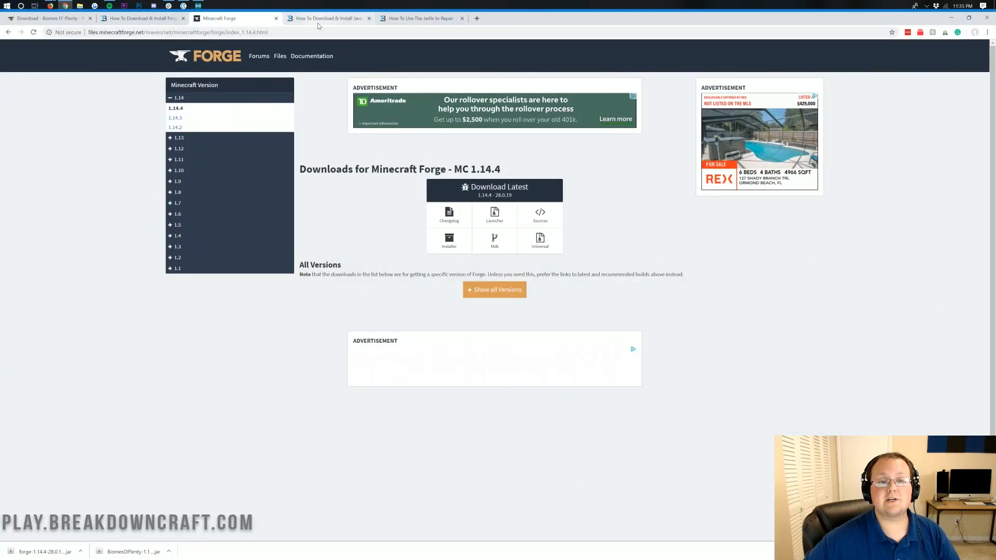
# Step: Browse the Java install guide tab, then the Jarfix repair guide tab
pyautogui.click(329, 17)
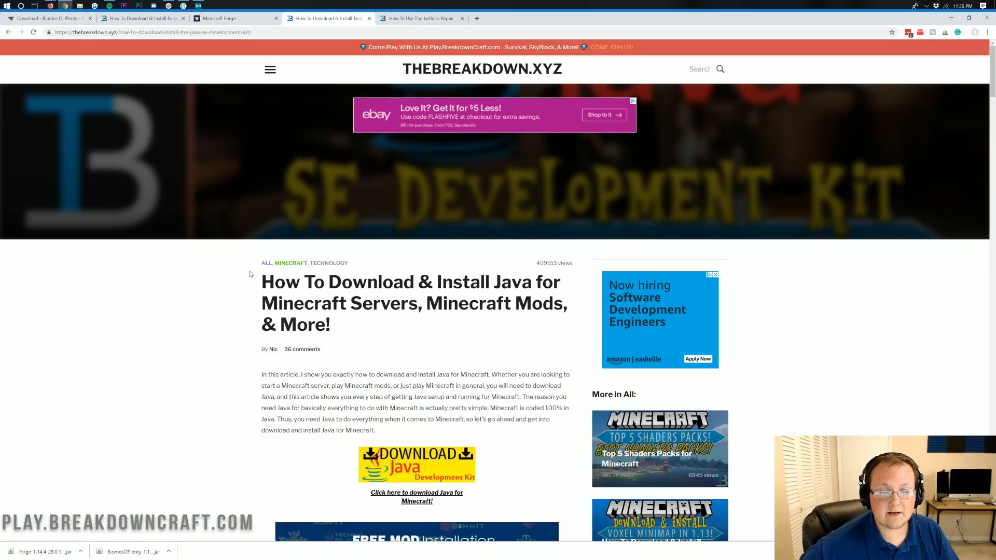
pyautogui.doubleClick(467, 303)
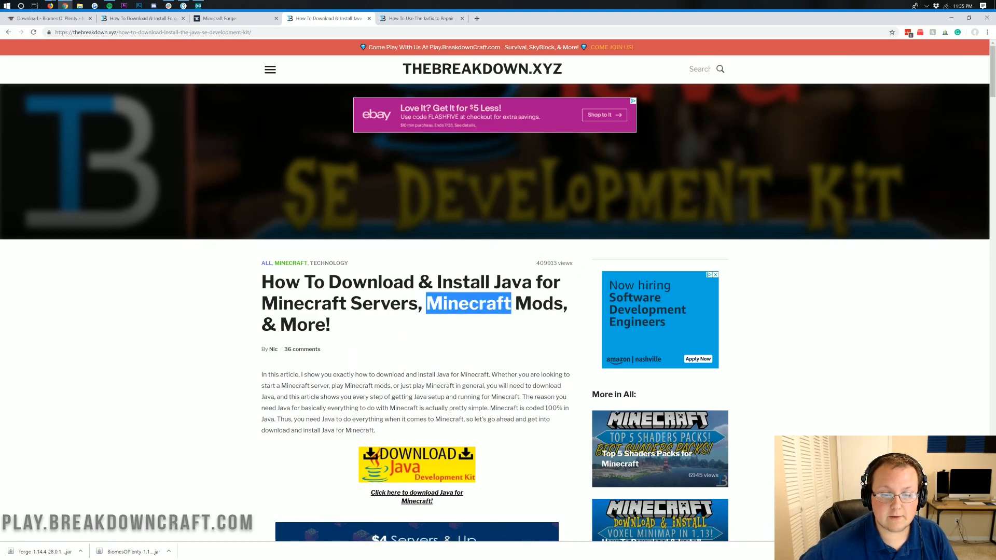
pyautogui.scroll(-3)
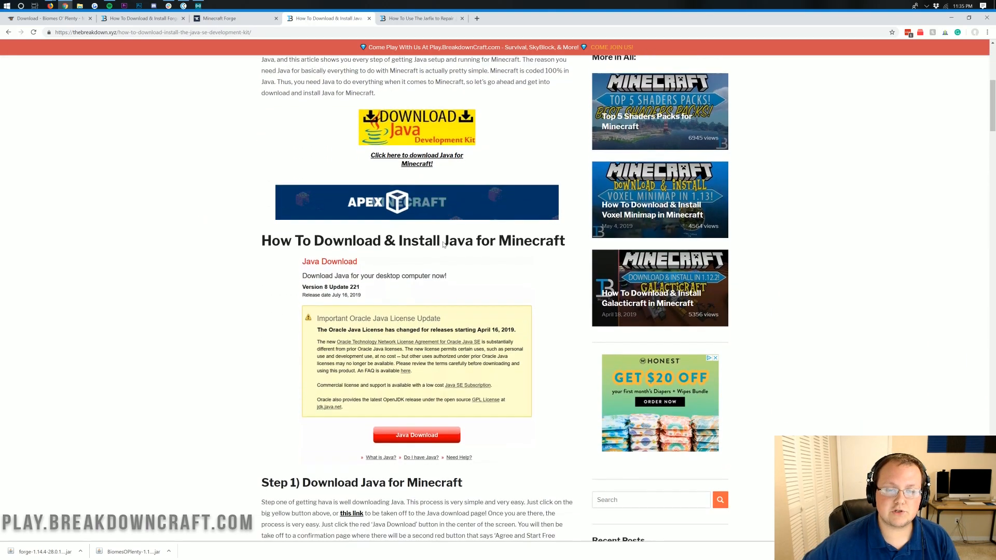
pyautogui.scroll(3)
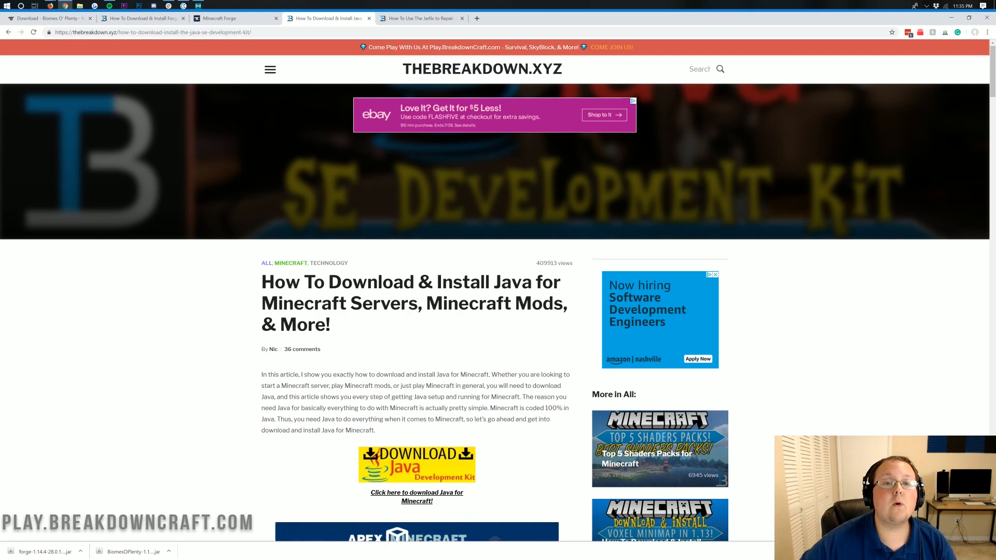
pyautogui.click(419, 18)
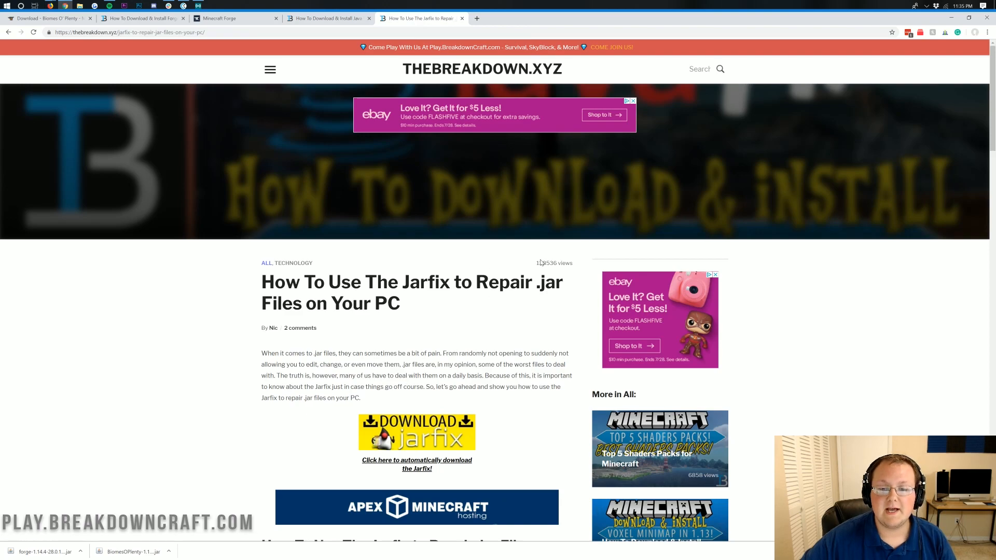
pyautogui.moveTo(502, 257)
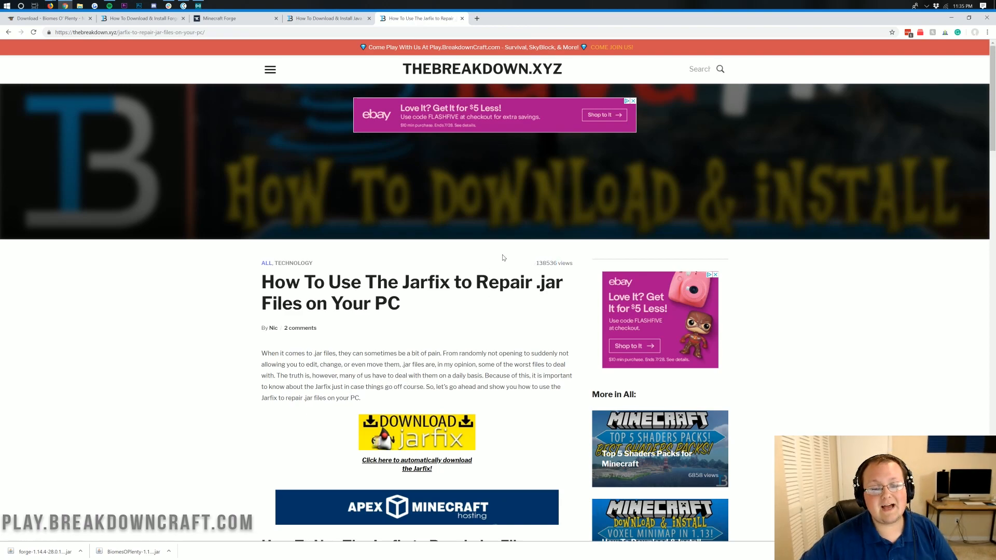
pyautogui.moveTo(424, 305)
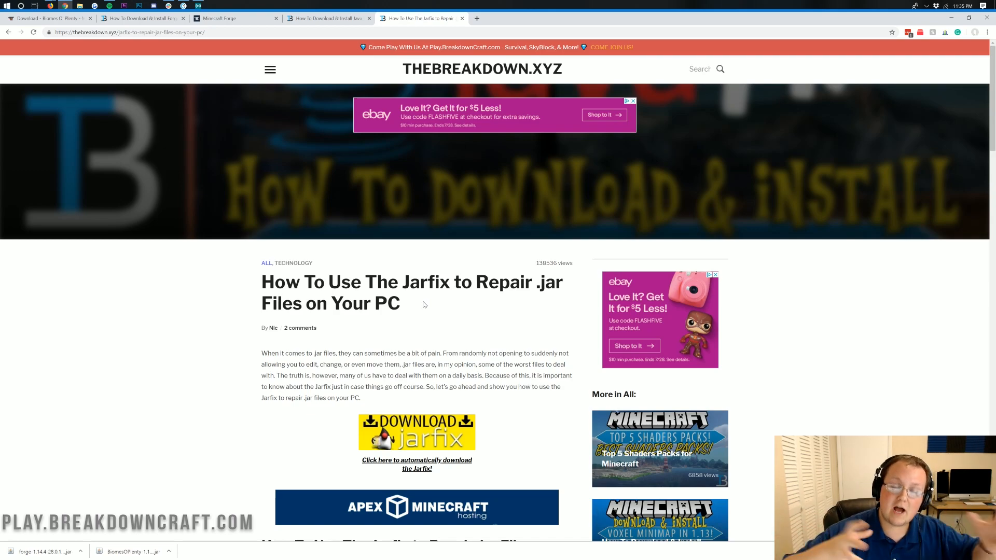
pyautogui.moveTo(464, 269)
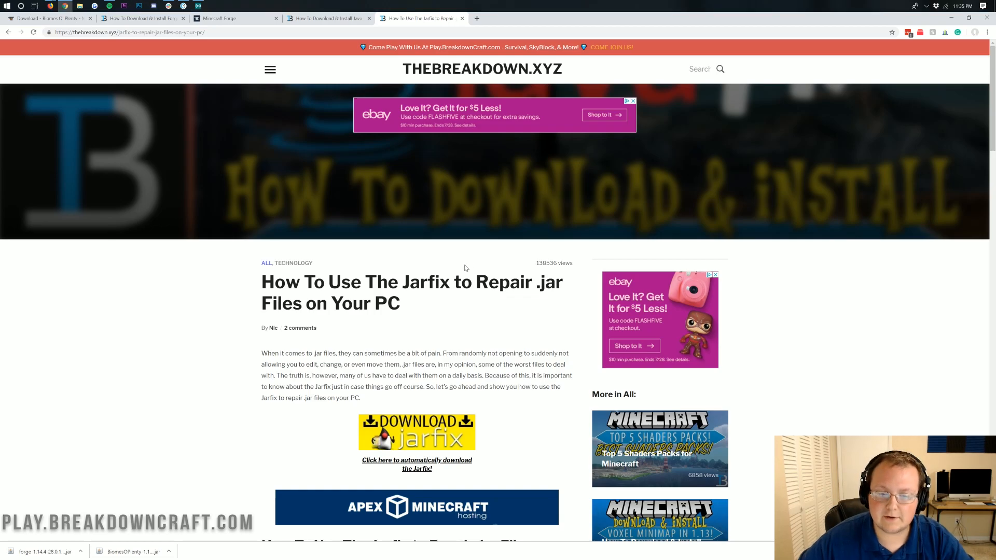
pyautogui.scroll(-3)
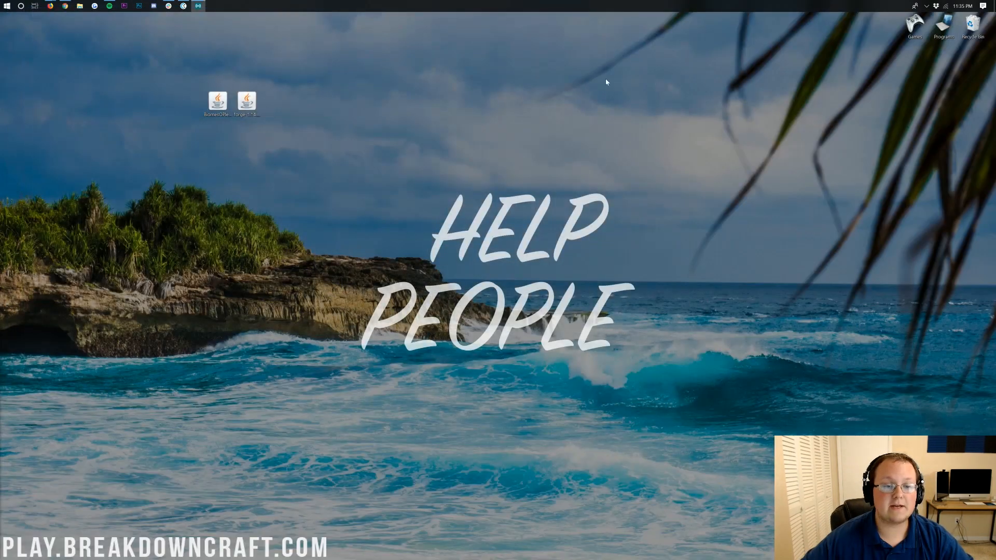
# Step: Run the Forge installer to install the 1.14.4-28.0.19 client and confirm success
pyautogui.rightClick(246, 100)
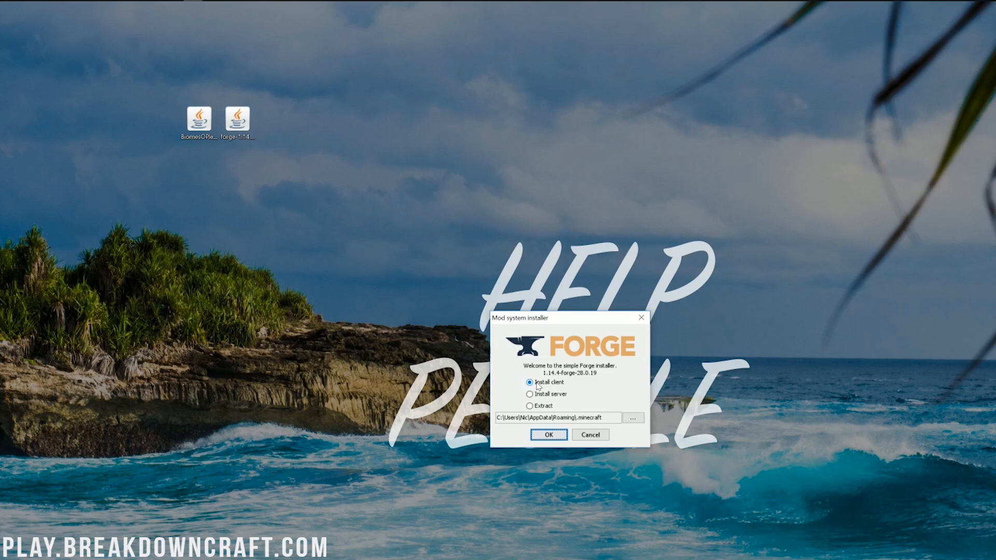
pyautogui.click(548, 435)
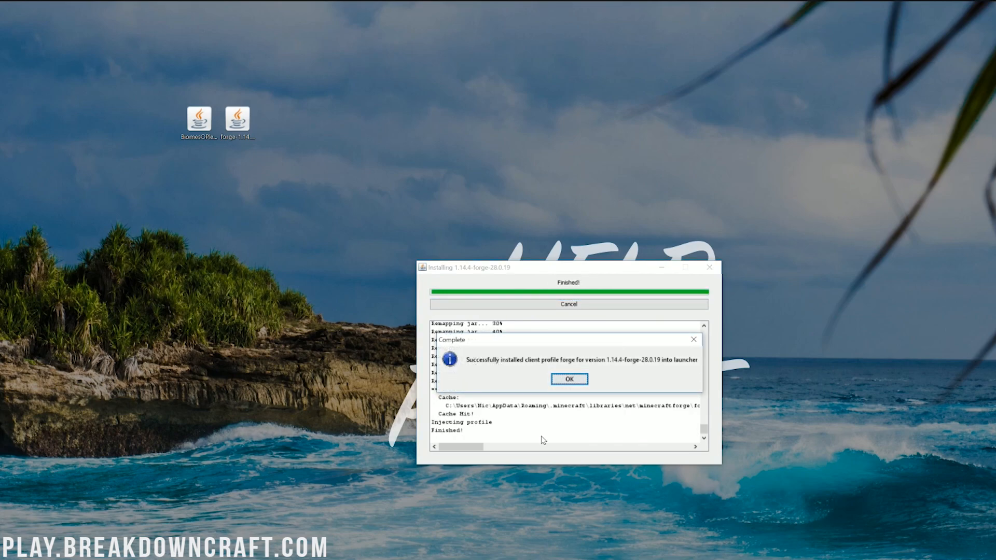
pyautogui.moveTo(538, 364)
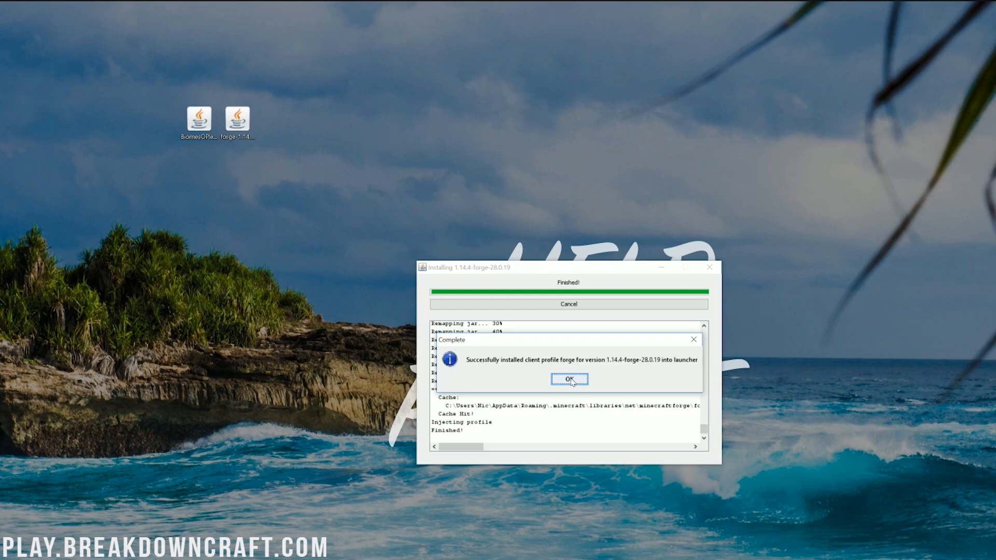
pyautogui.click(569, 379)
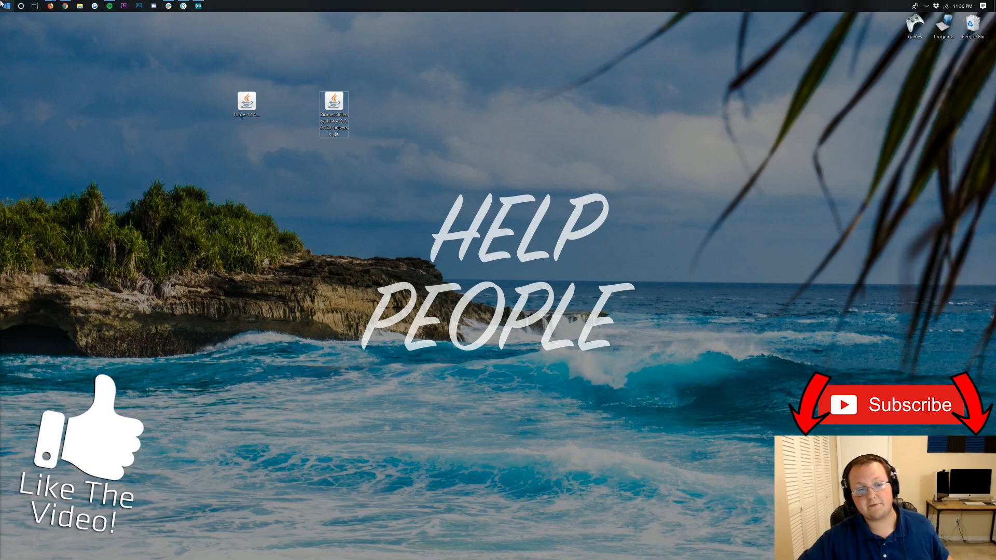
# Step: Open the Run dialog from Start search and run %appdata%
pyautogui.click(8, 8)
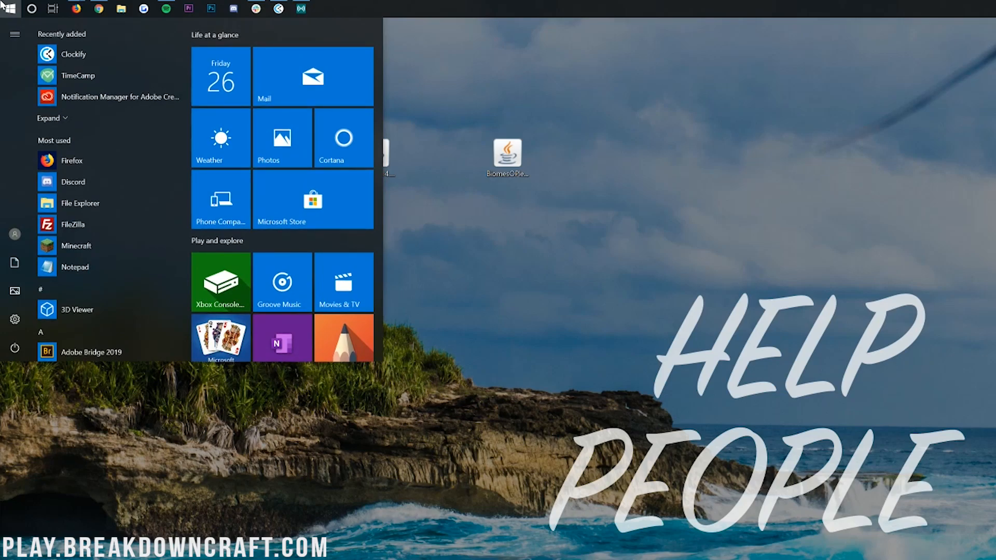
pyautogui.write('run')
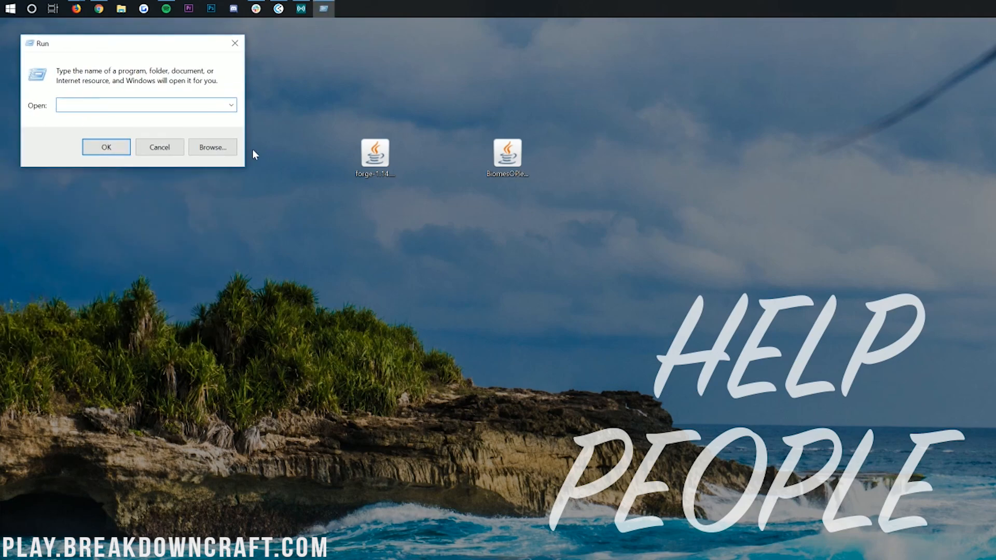
pyautogui.click(140, 105)
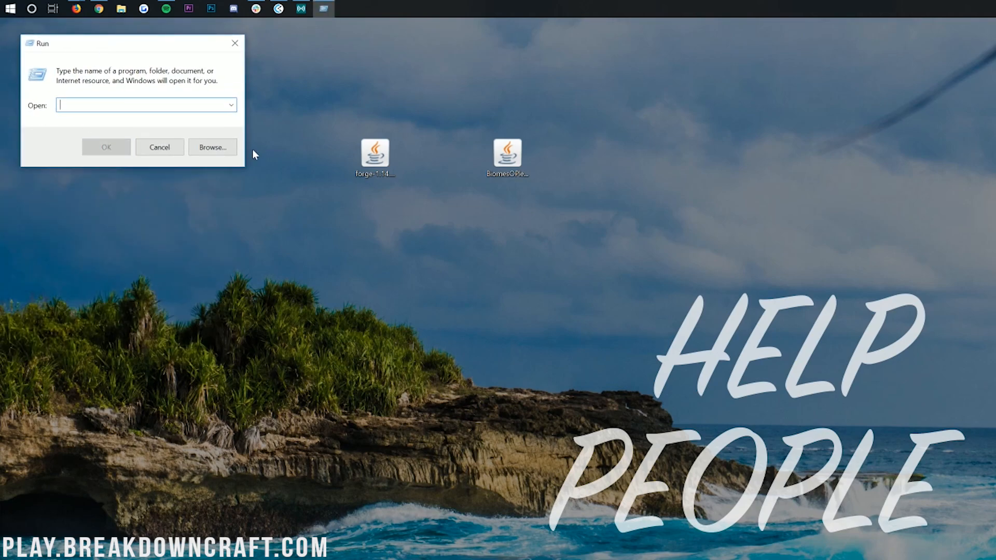
pyautogui.write('%appdata%')
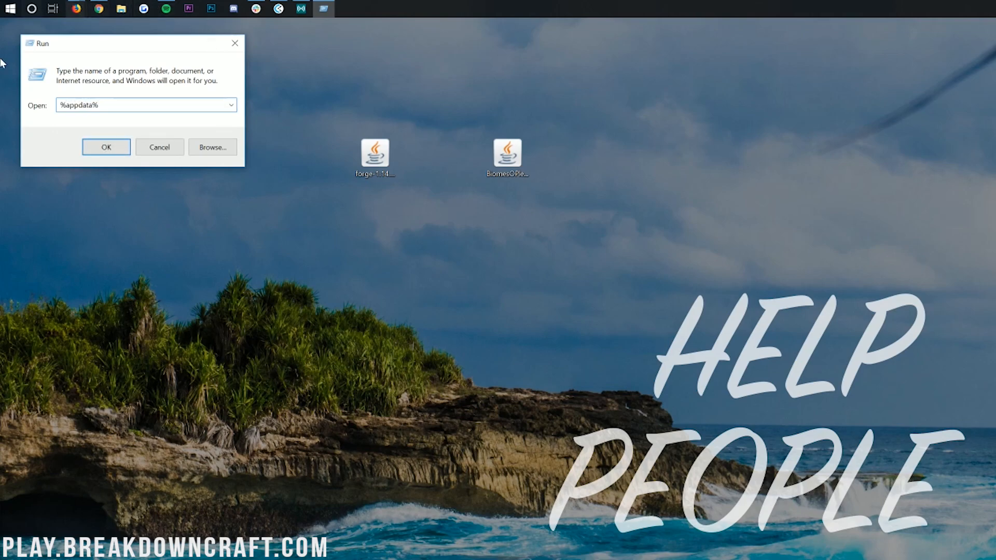
pyautogui.click(106, 147)
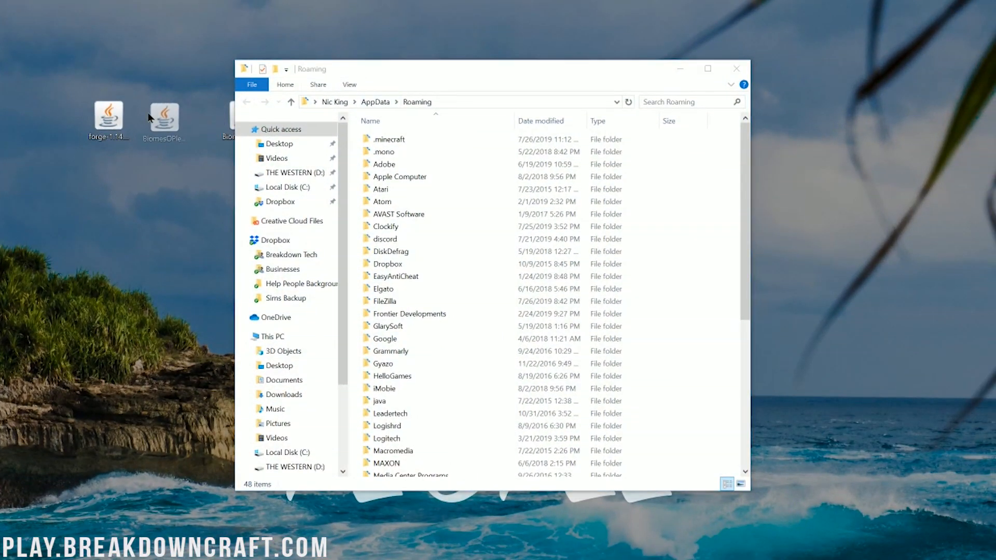
# Step: Inside .minecraft, create a new mods folder and open it
pyautogui.doubleClick(392, 138)
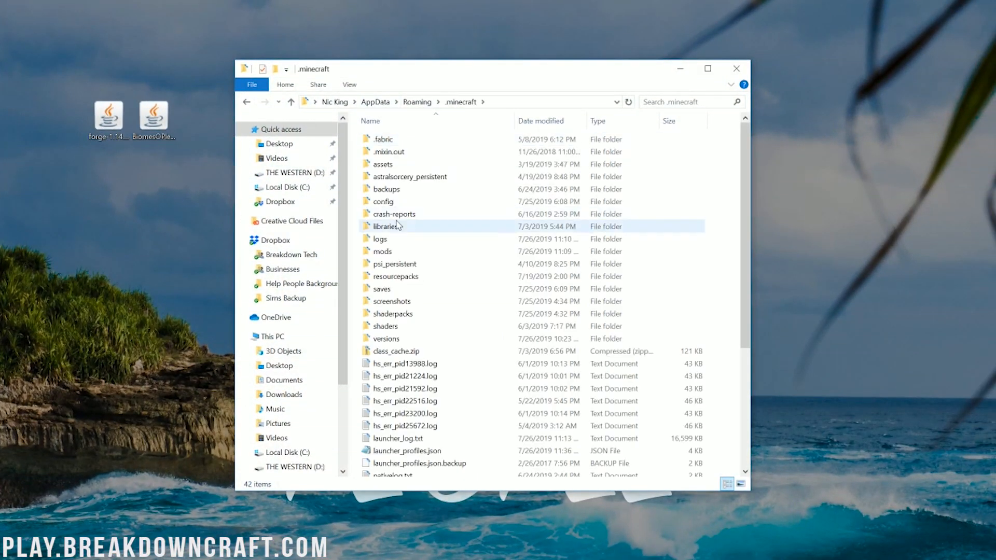
pyautogui.click(383, 251)
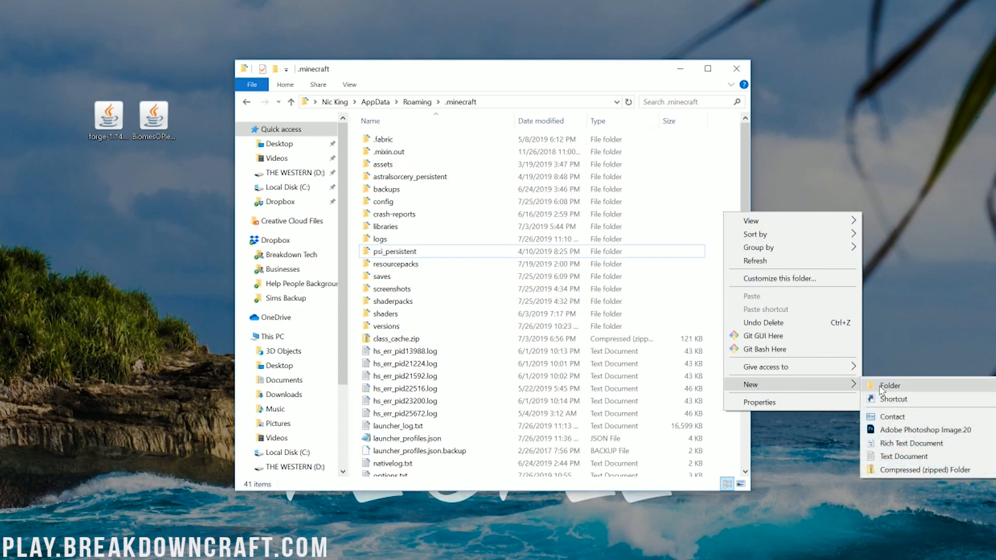
pyautogui.click(890, 385)
pyautogui.write('mods')
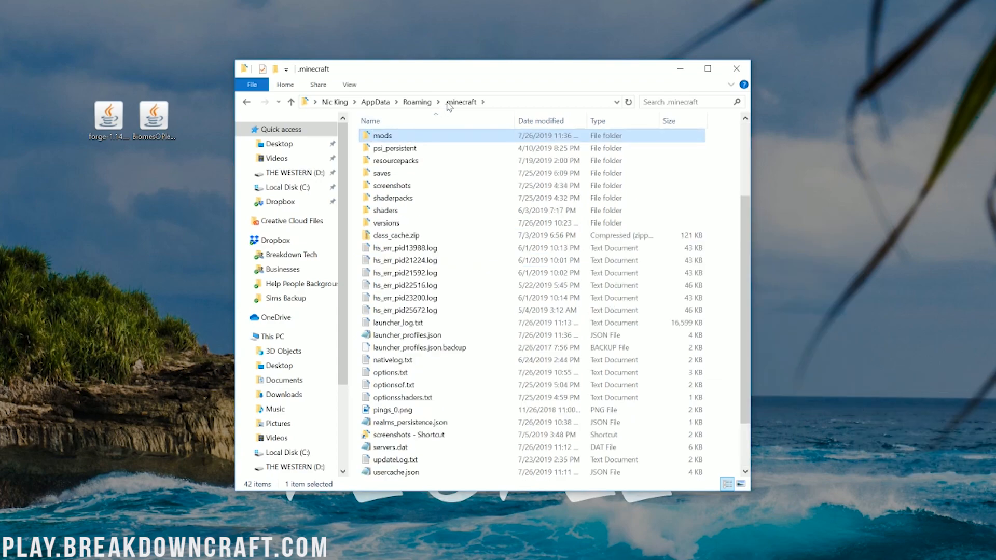
pyautogui.doubleClick(382, 136)
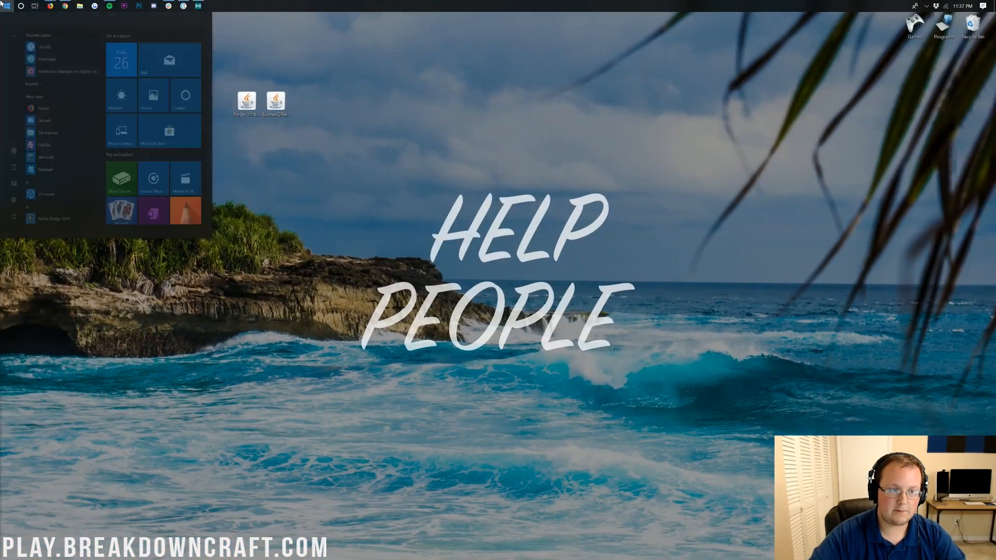
# Step: Select the forge 1.14.4-forge-28.0.19 profile in the Minecraft Launcher and show the installations list
pyautogui.click(45, 157)
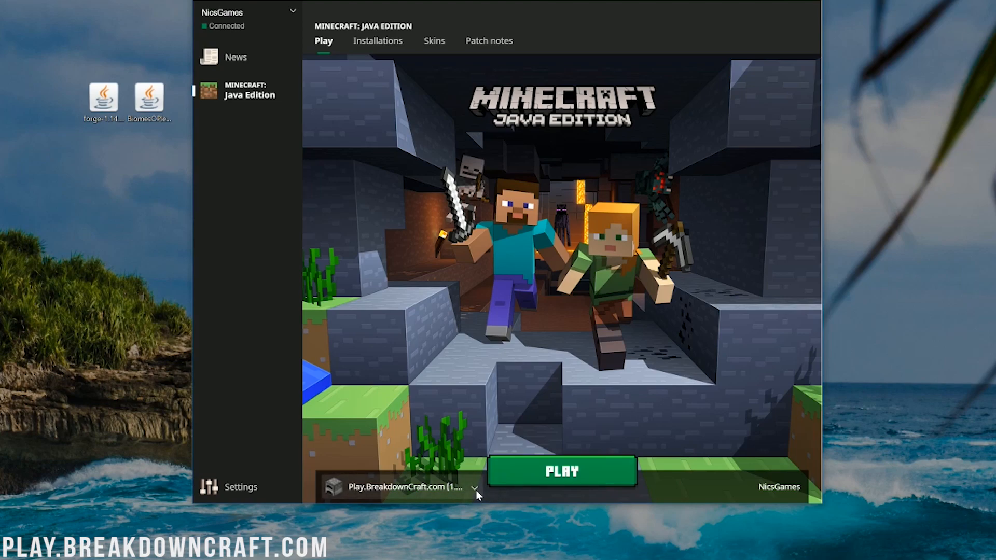
pyautogui.click(473, 487)
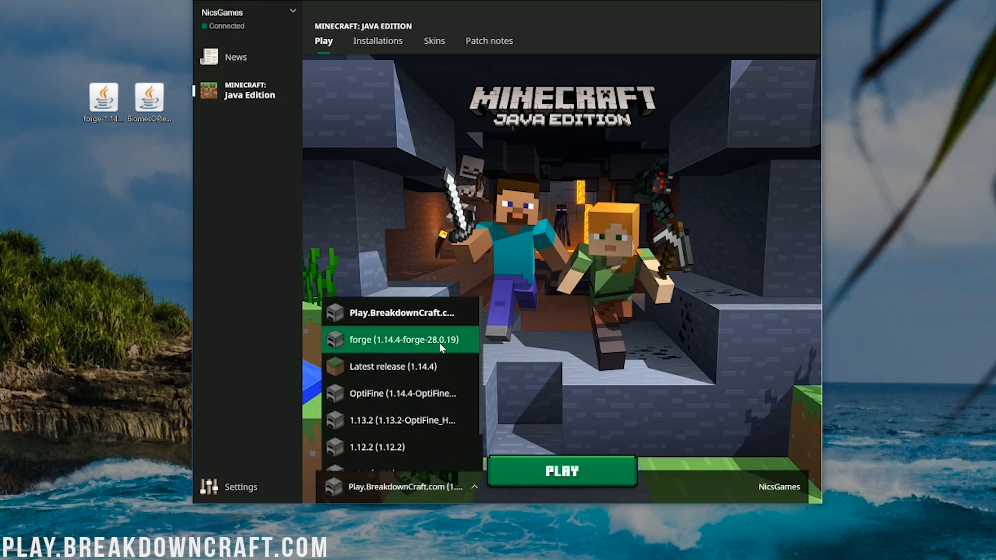
pyautogui.click(397, 339)
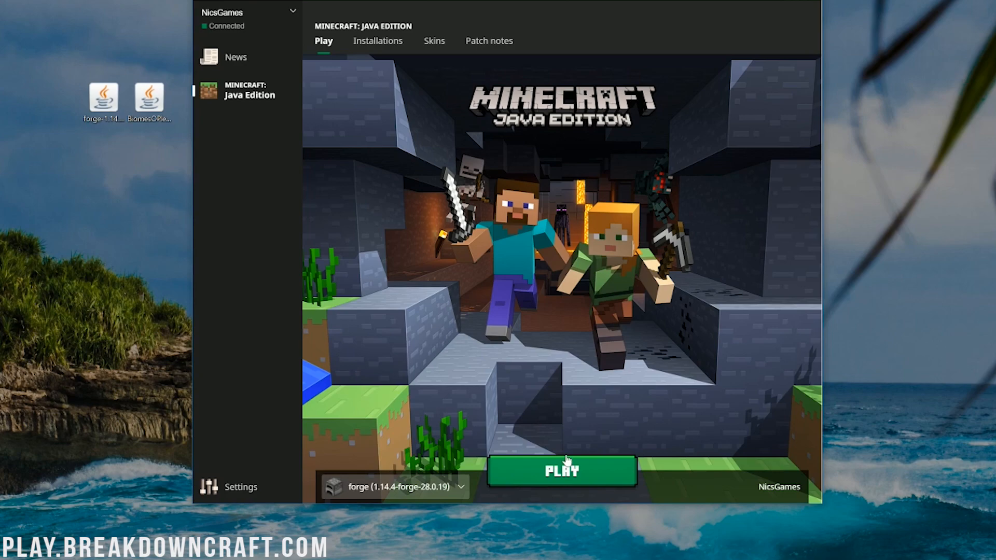
pyautogui.moveTo(377, 40)
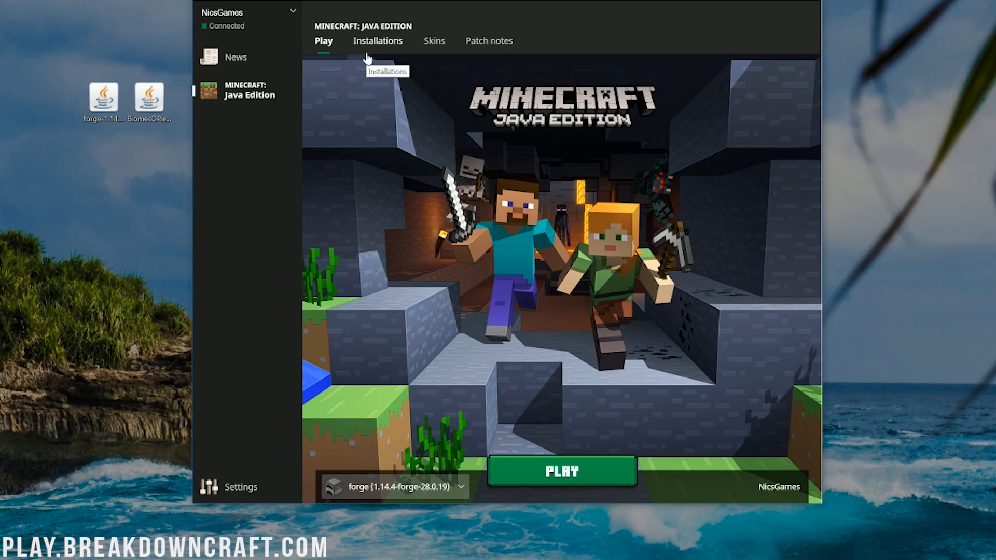
pyautogui.click(378, 40)
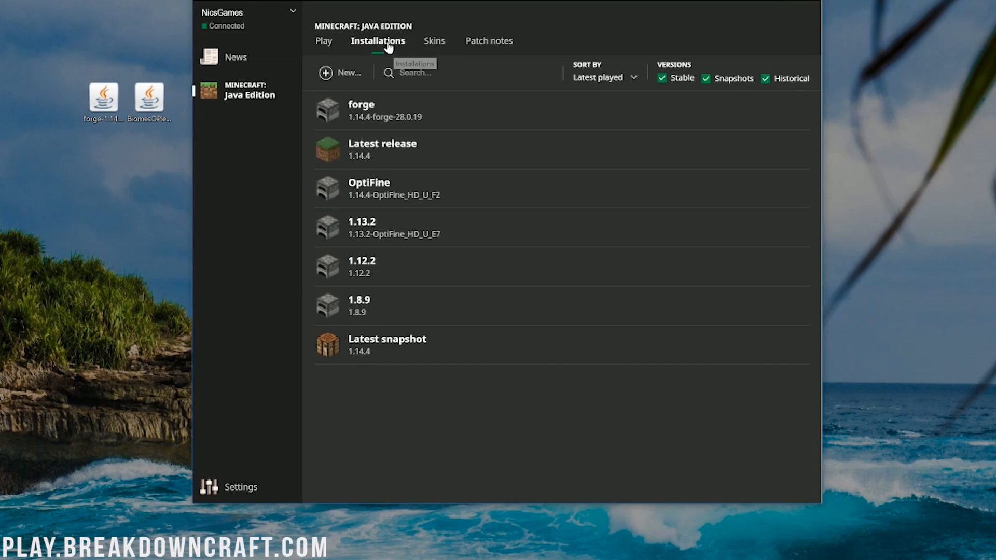
pyautogui.moveTo(321, 87)
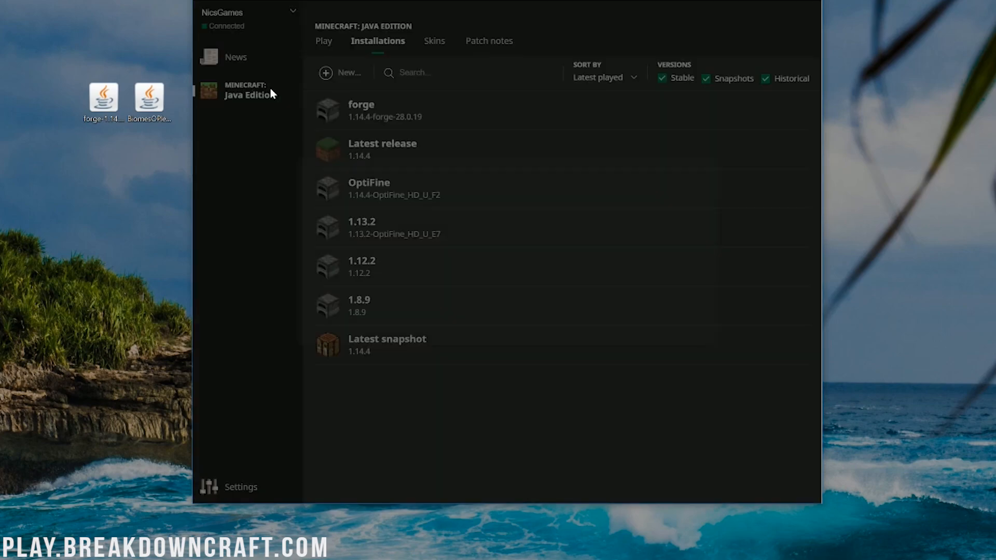
# Step: Start a new installation named Play.BreakdownCraft.com at 1920x1080 and list the available game versions
pyautogui.click(342, 73)
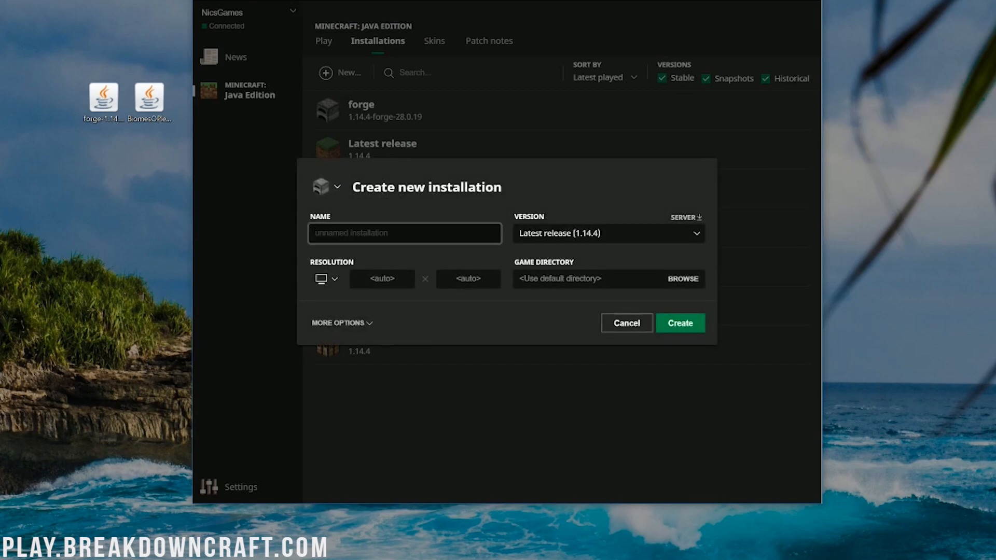
pyautogui.write('Play')
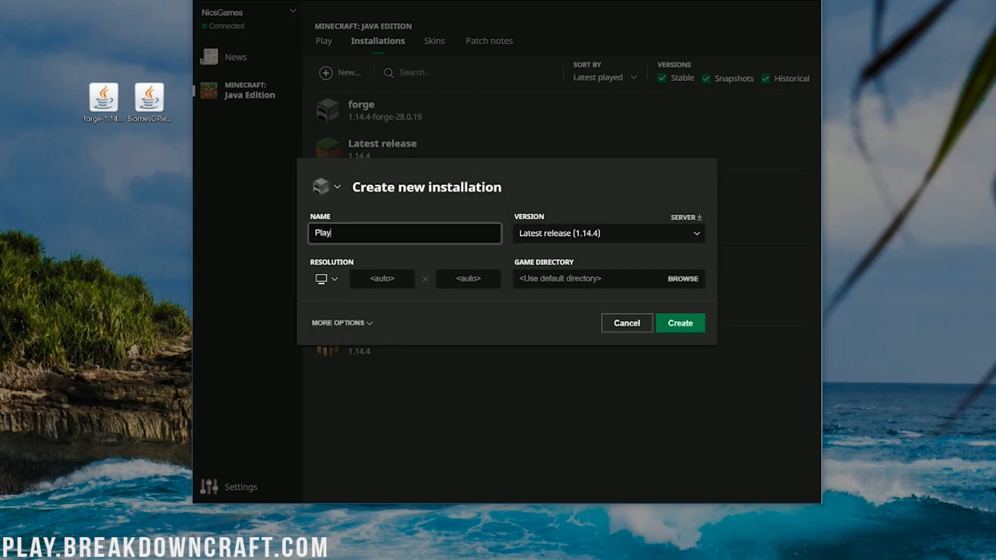
pyautogui.write('.BreakdownCraft.com')
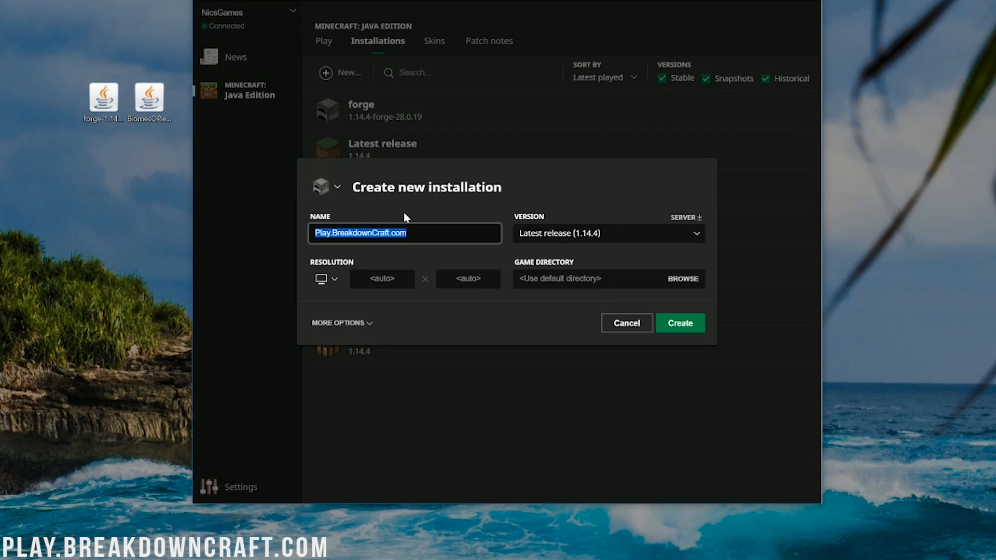
pyautogui.click(330, 297)
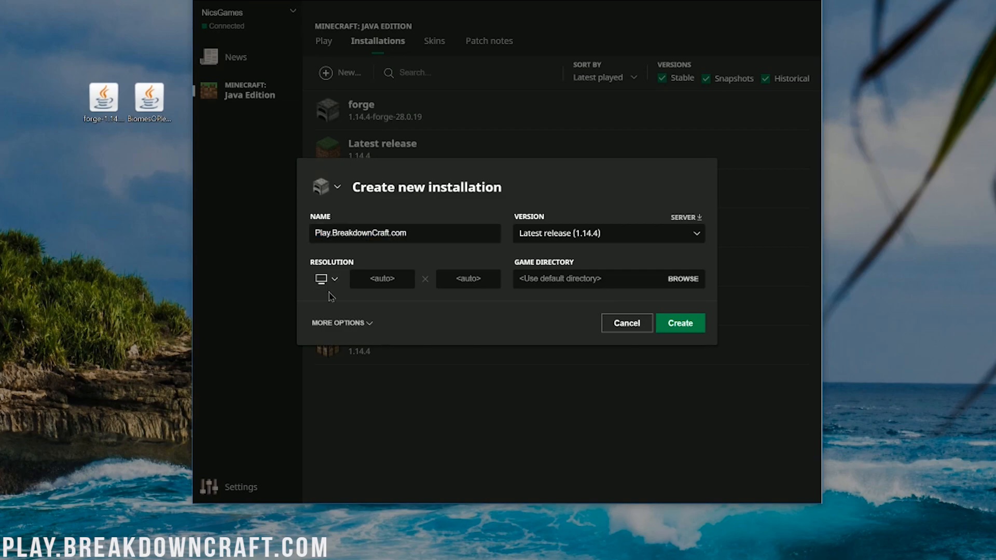
pyautogui.click(335, 279)
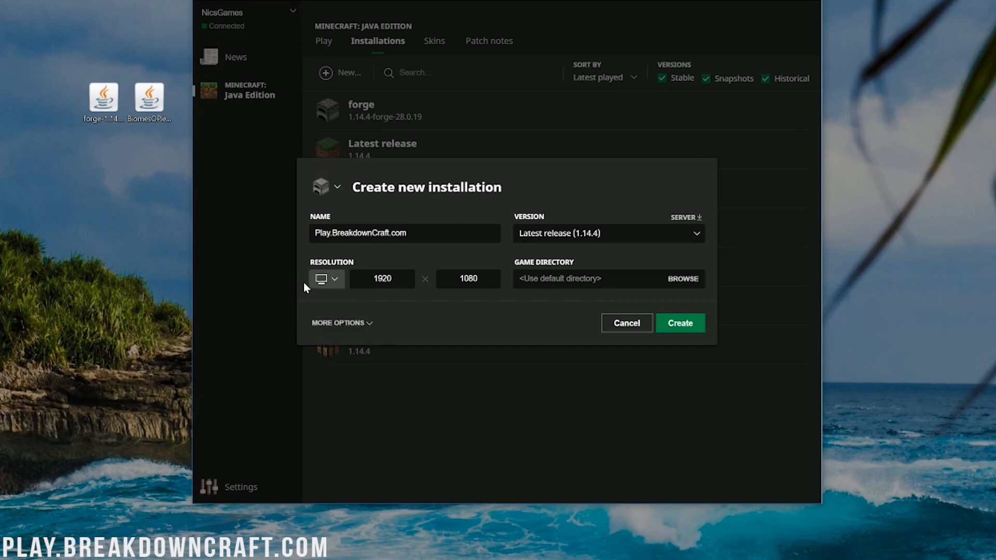
pyautogui.click(607, 233)
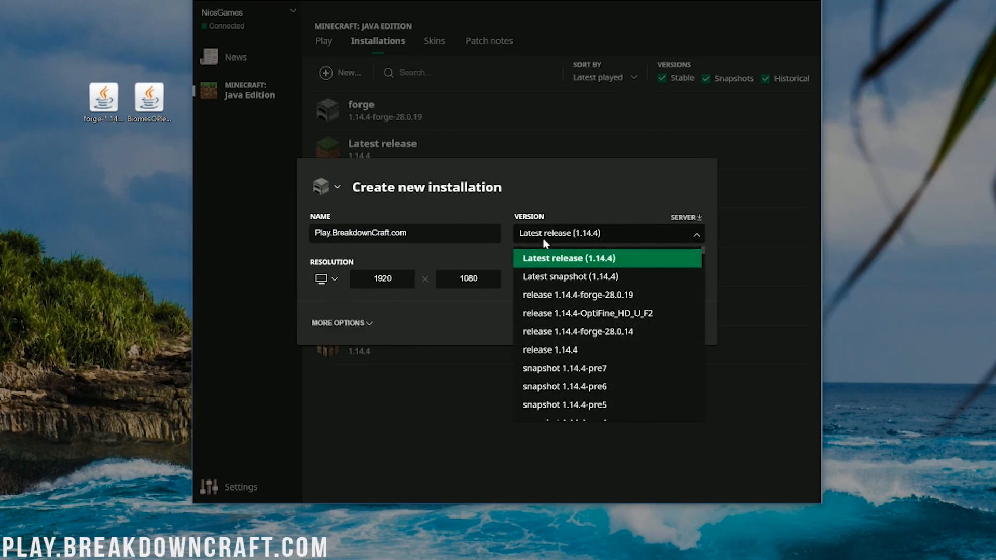
pyautogui.click(606, 258)
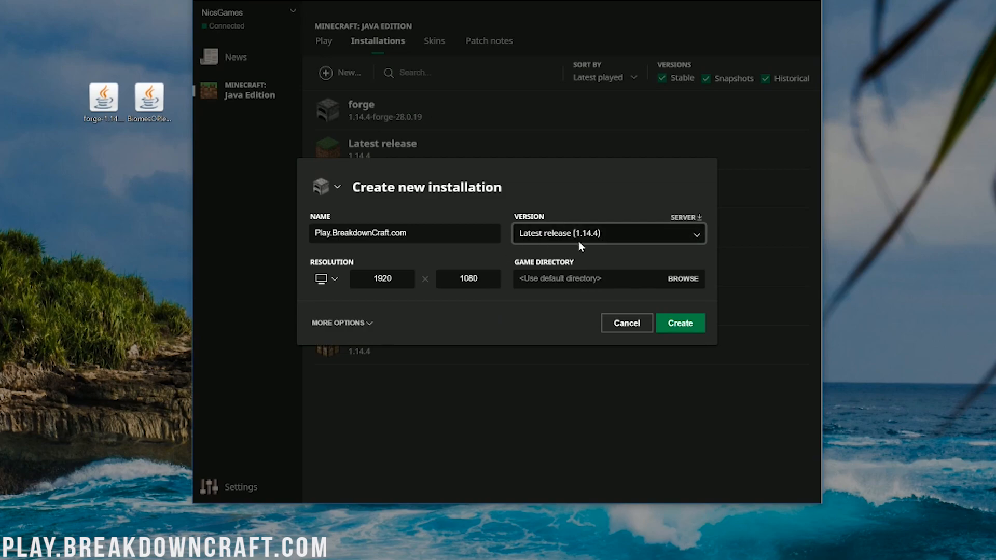
pyautogui.click(607, 233)
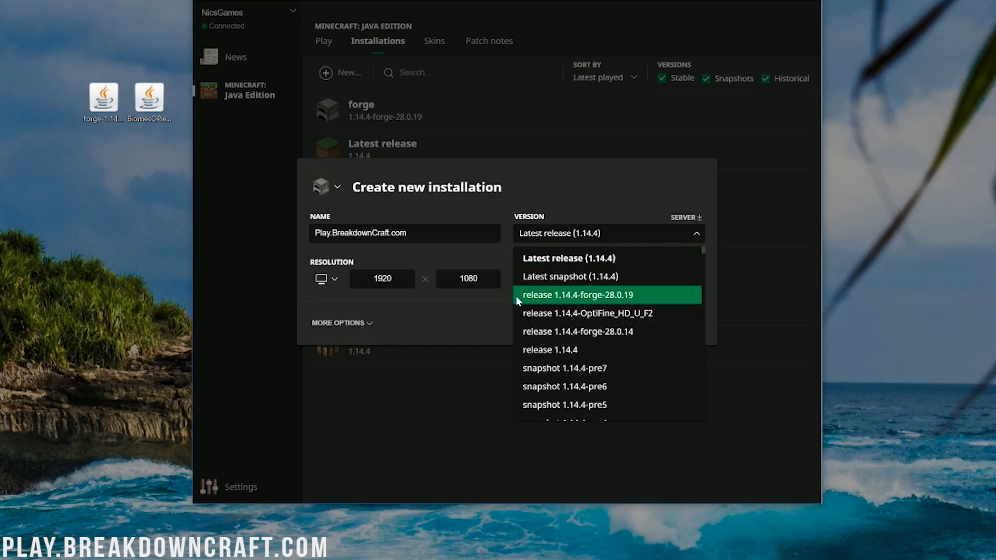
pyautogui.moveTo(543, 306)
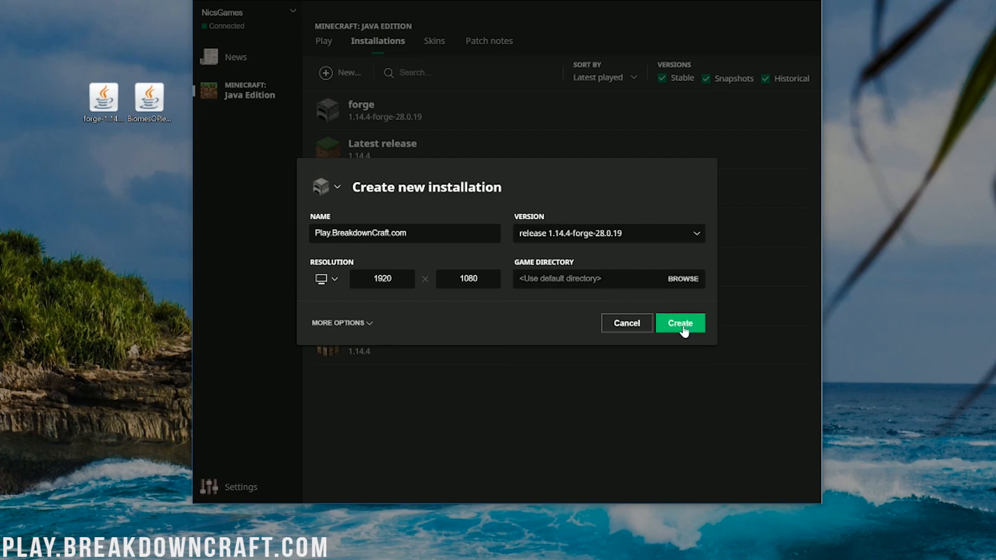
# Step: Launch the Play.BreakdownCraft.com Forge 1.14.4 installation and go to Singleplayer world selection
pyautogui.click(679, 323)
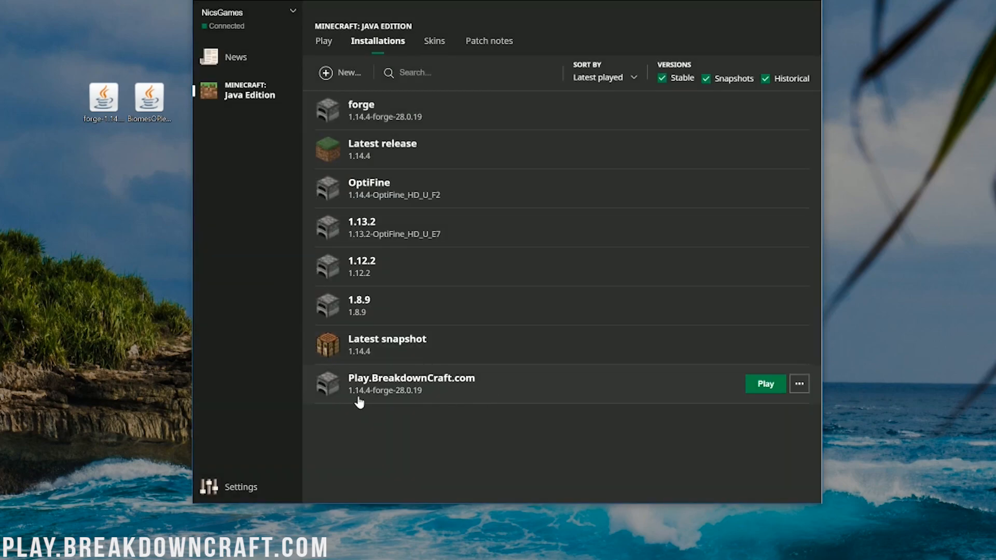
pyautogui.moveTo(764, 384)
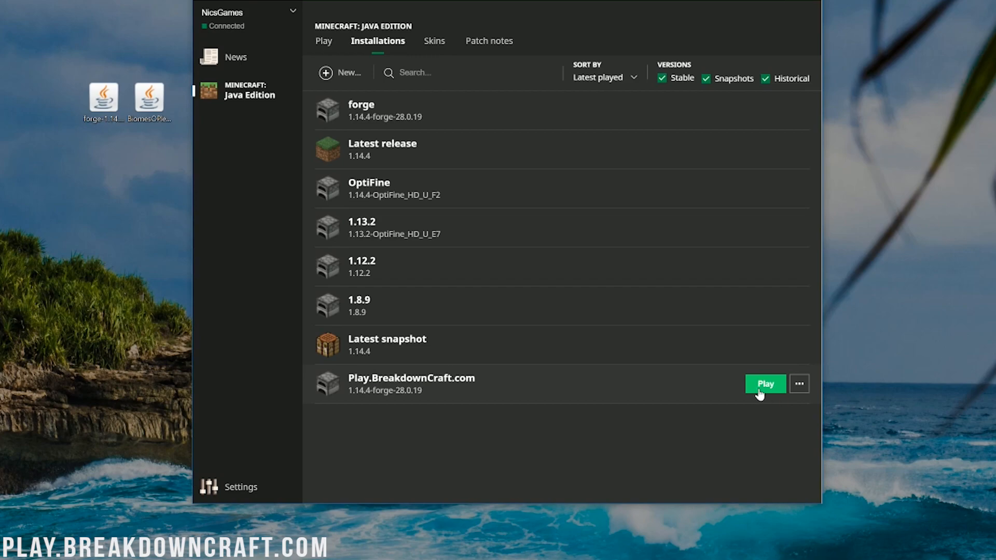
pyautogui.click(764, 383)
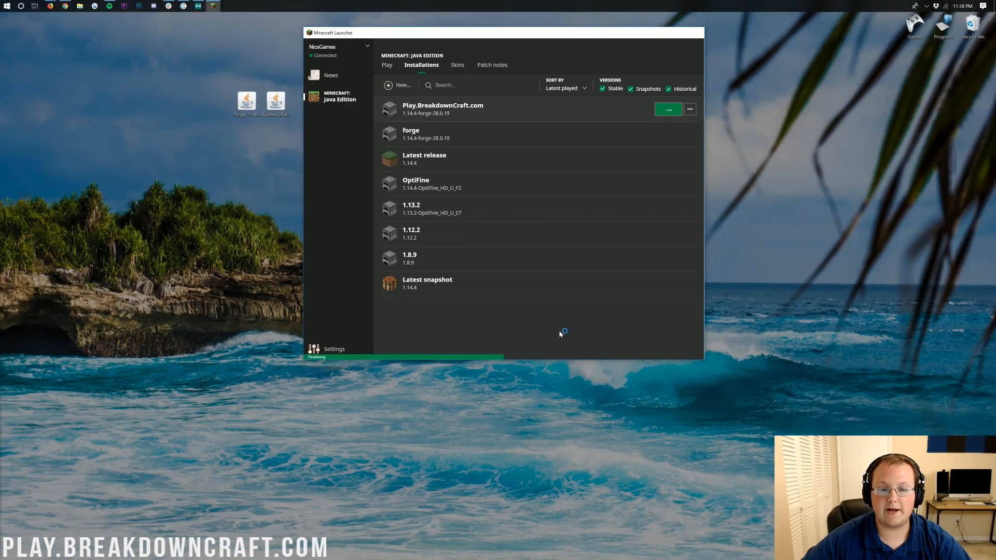
pyautogui.click(667, 108)
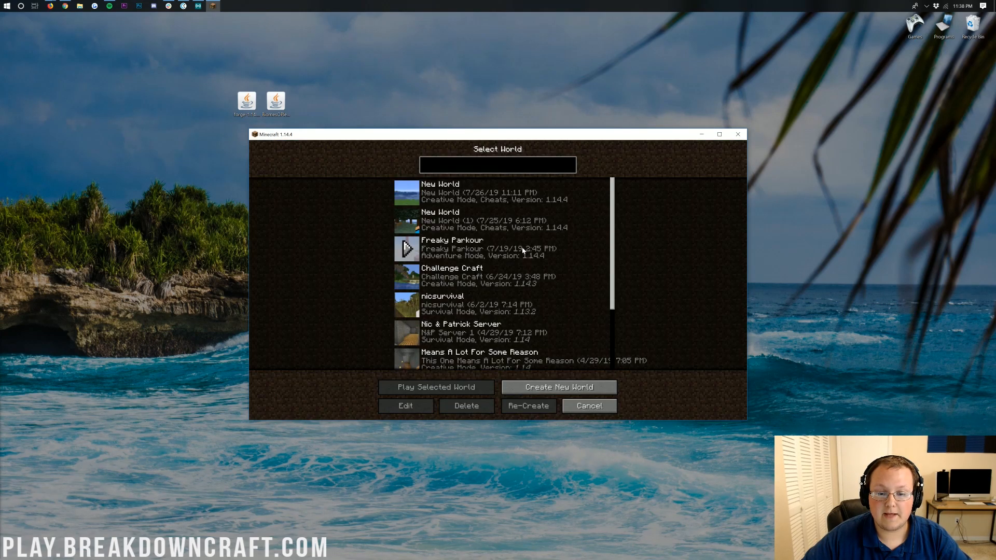
# Step: Name the new world Biomes O' Plenty, with Creative mode and the Biomes O' Plenty world type
pyautogui.click(557, 387)
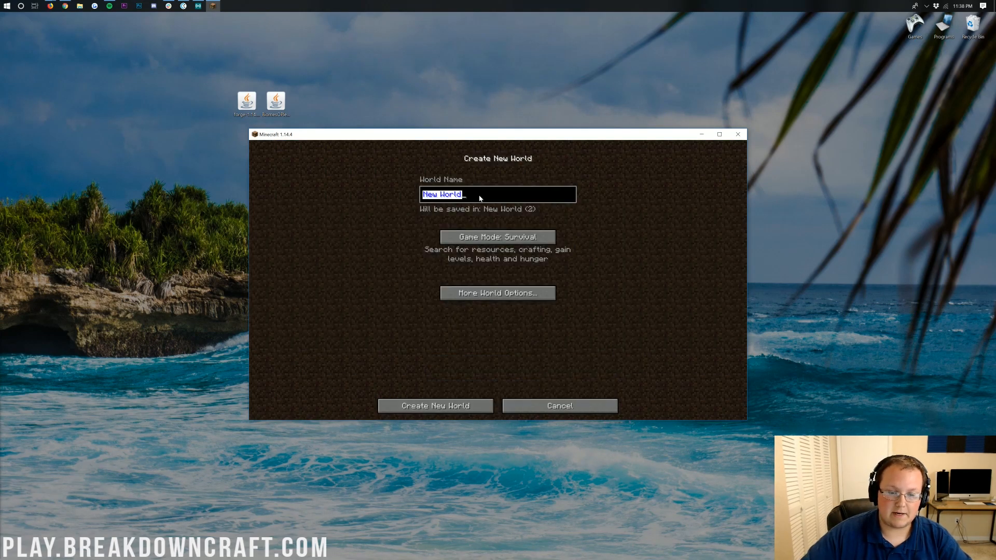
pyautogui.write('Biomes 0')
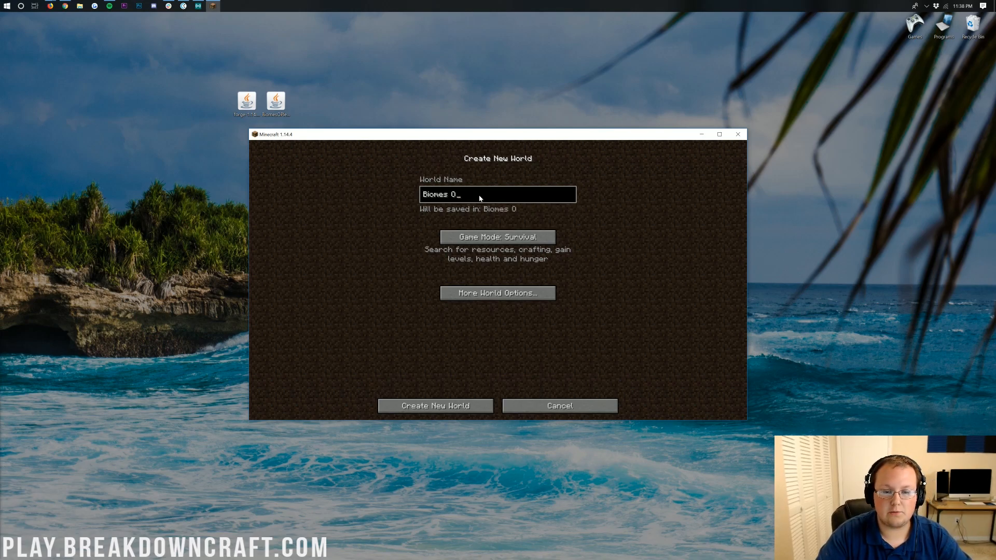
pyautogui.write("' Plenty")
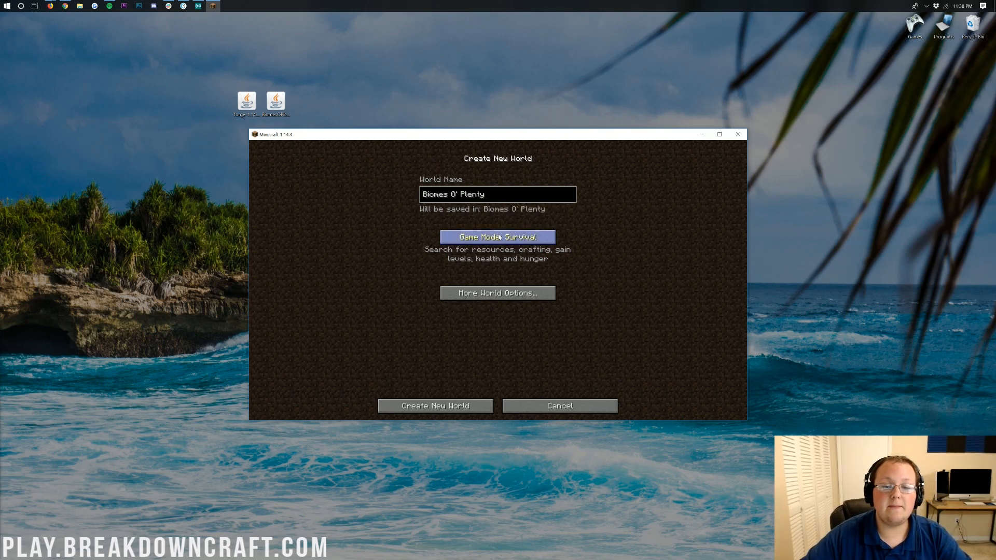
pyautogui.click(497, 237)
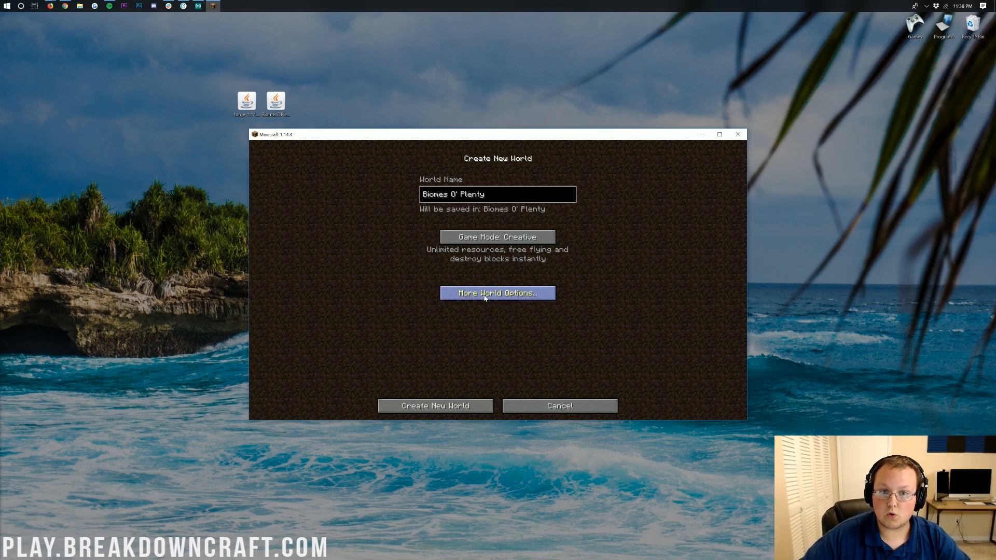
pyautogui.click(498, 293)
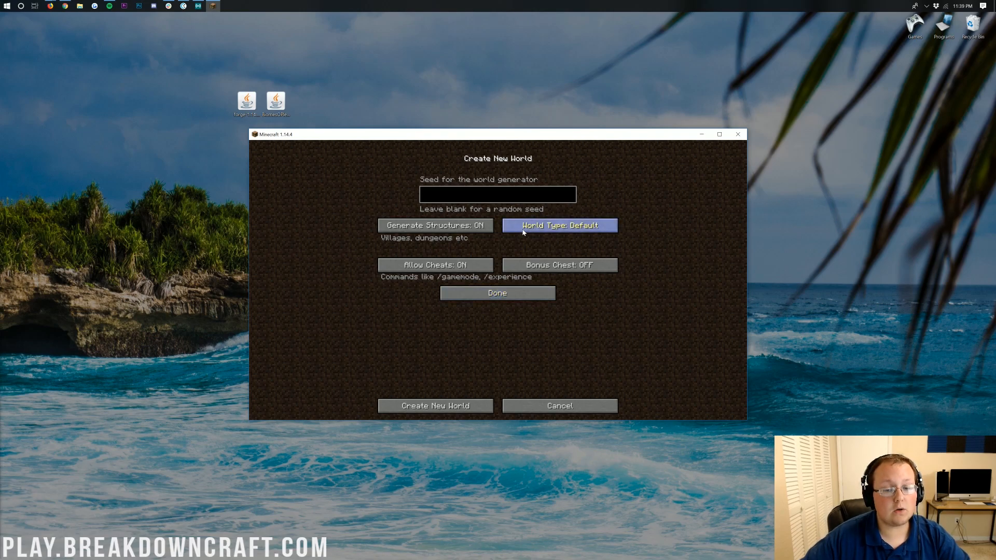
pyautogui.click(559, 225)
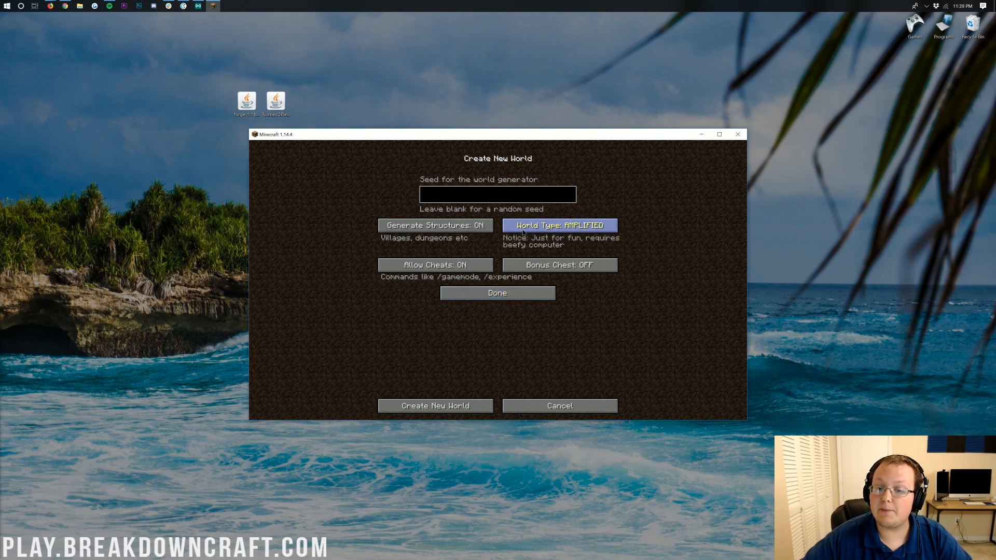
pyautogui.click(560, 225)
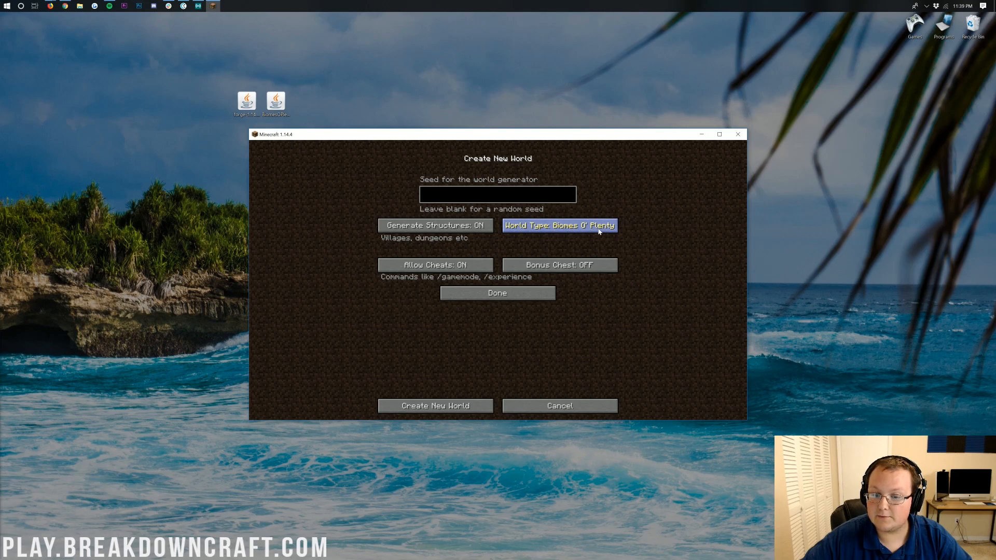
pyautogui.moveTo(411, 319)
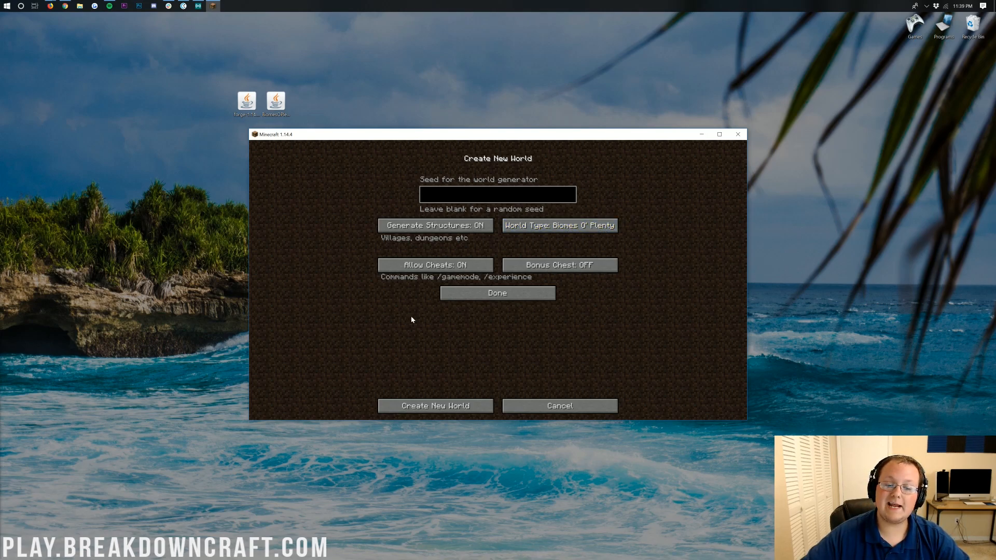
# Step: Generate the Biomes O' Plenty world and load into its chaparral biome
pyautogui.click(434, 405)
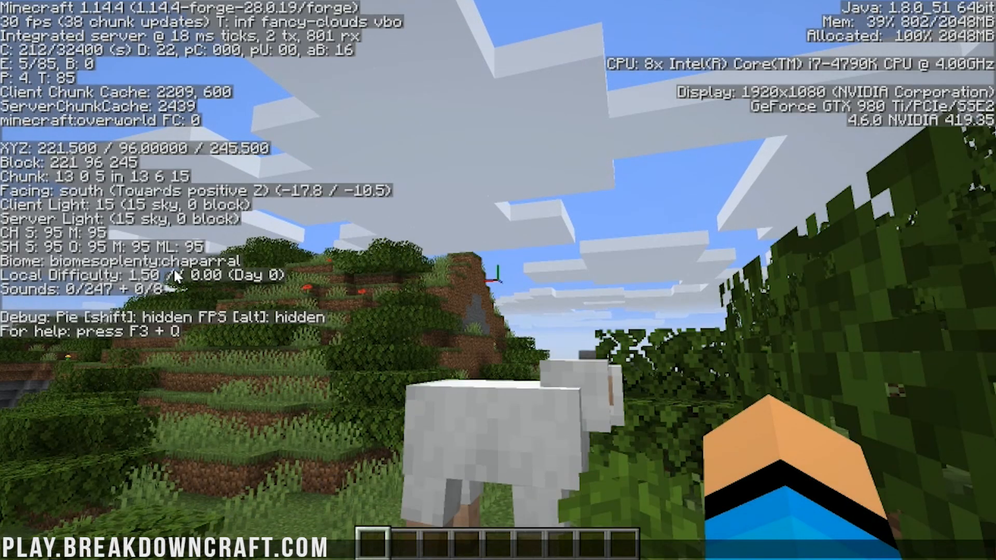
pyautogui.moveTo(498, 280)
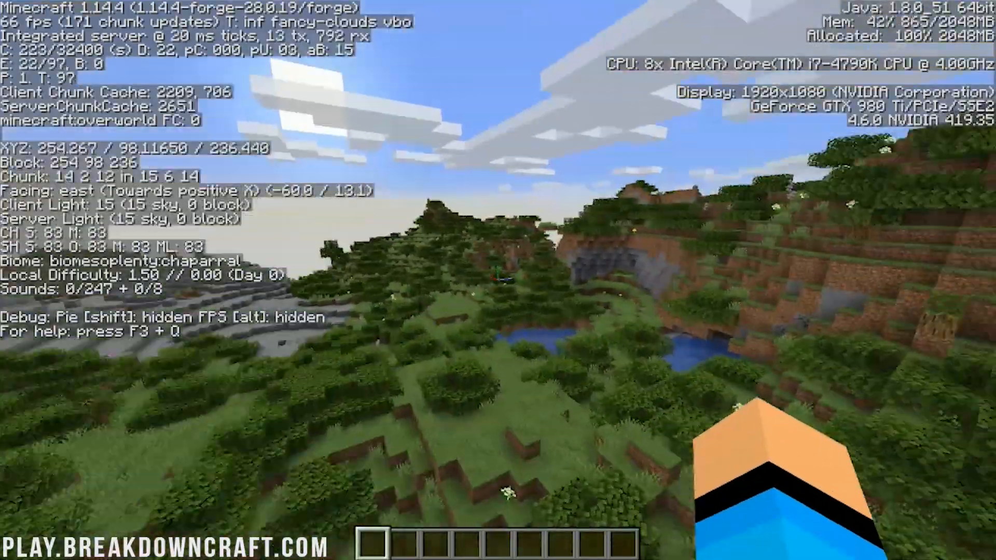
pyautogui.moveTo(498, 280)
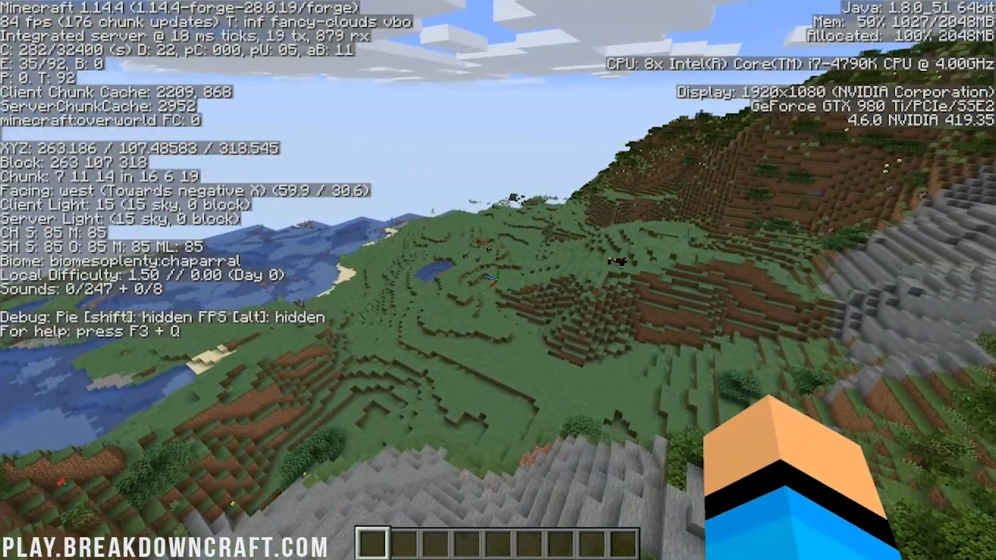
pyautogui.moveTo(497, 281)
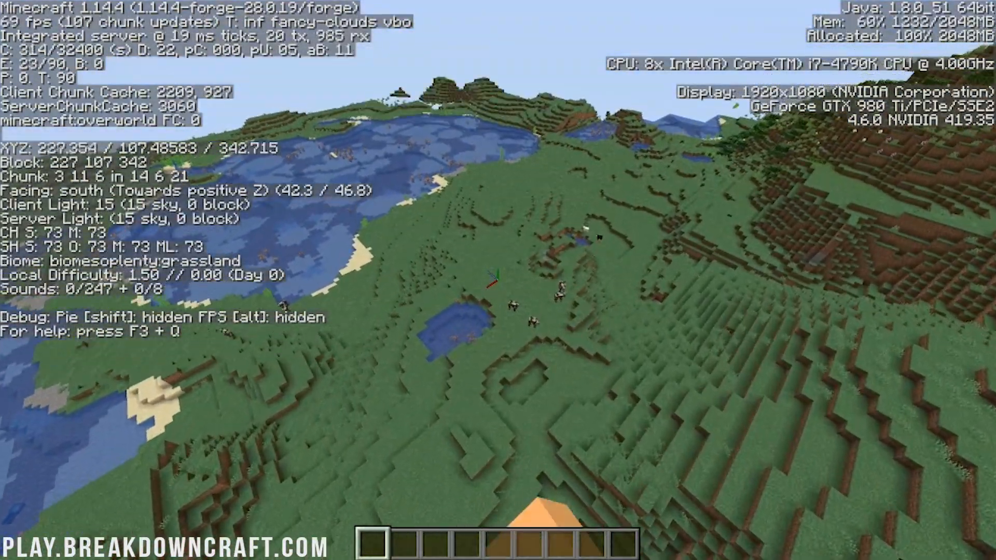
pyautogui.moveTo(498, 280)
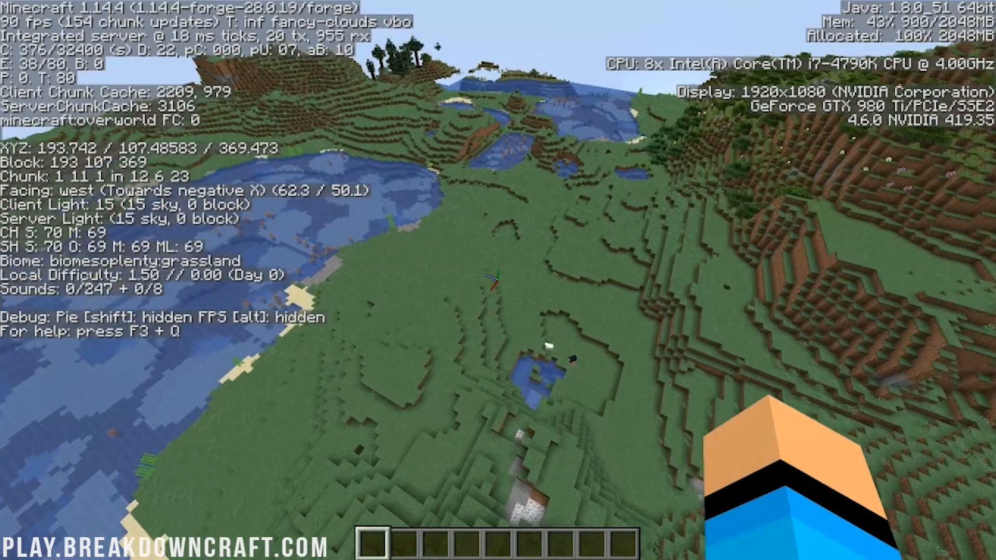
pyautogui.moveTo(498, 280)
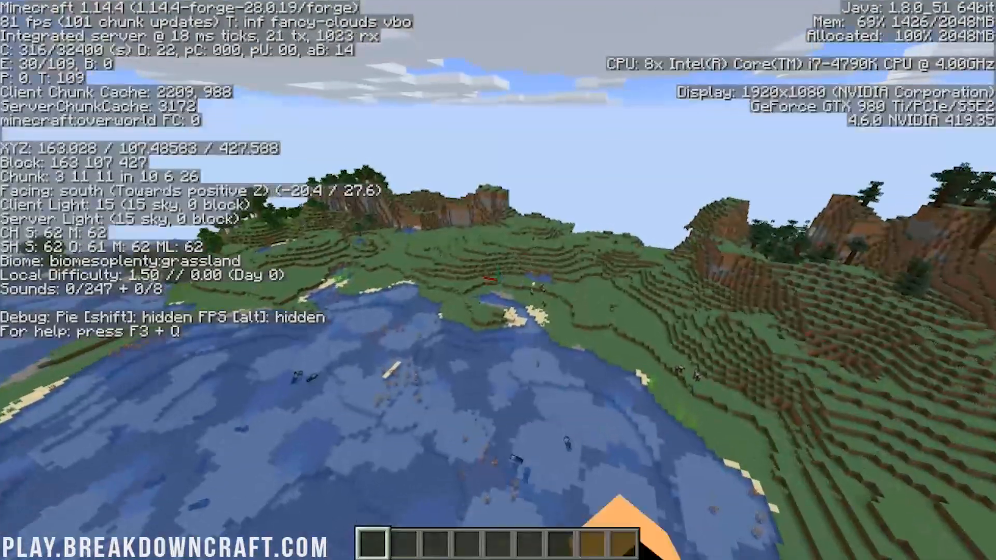
# Step: Scroll through the Biomes O' Plenty tab of the creative inventory, showing jacaranda and origin leaves
pyautogui.press('e')
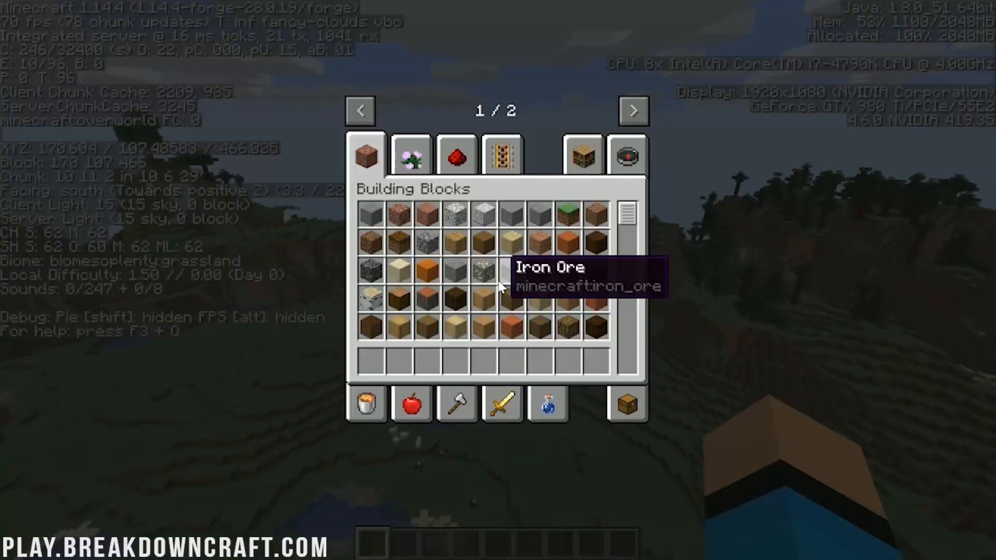
pyautogui.click(633, 110)
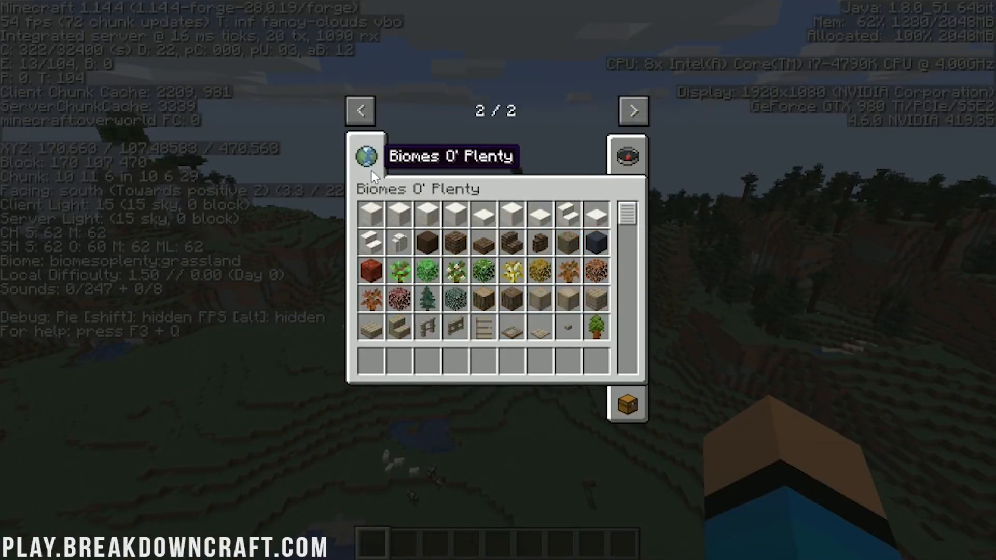
pyautogui.scroll(-3)
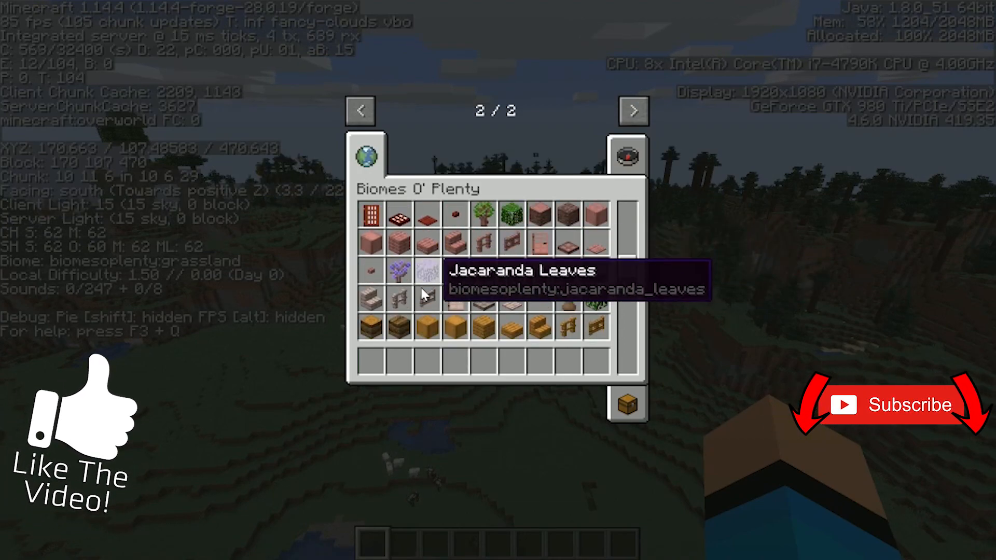
pyautogui.moveTo(388, 273)
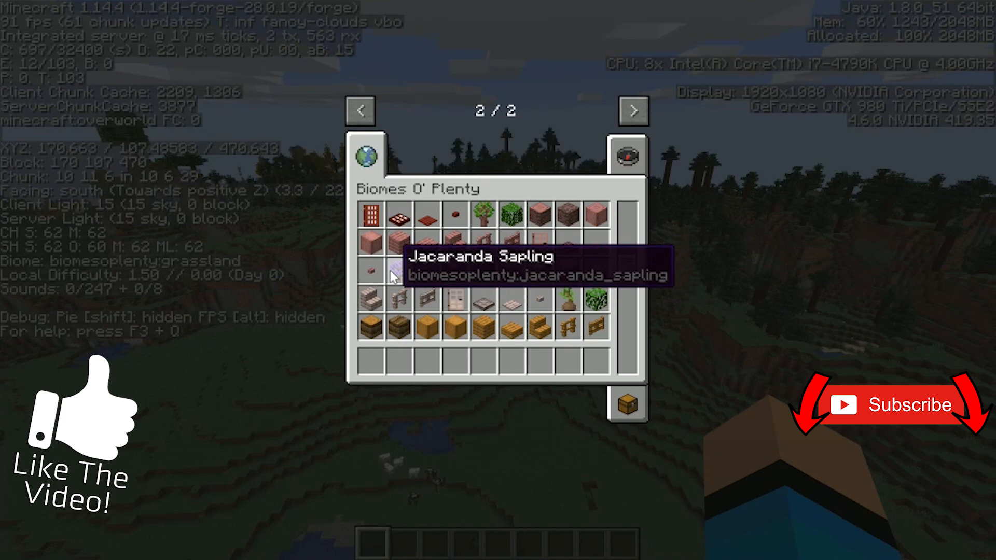
pyautogui.scroll(3)
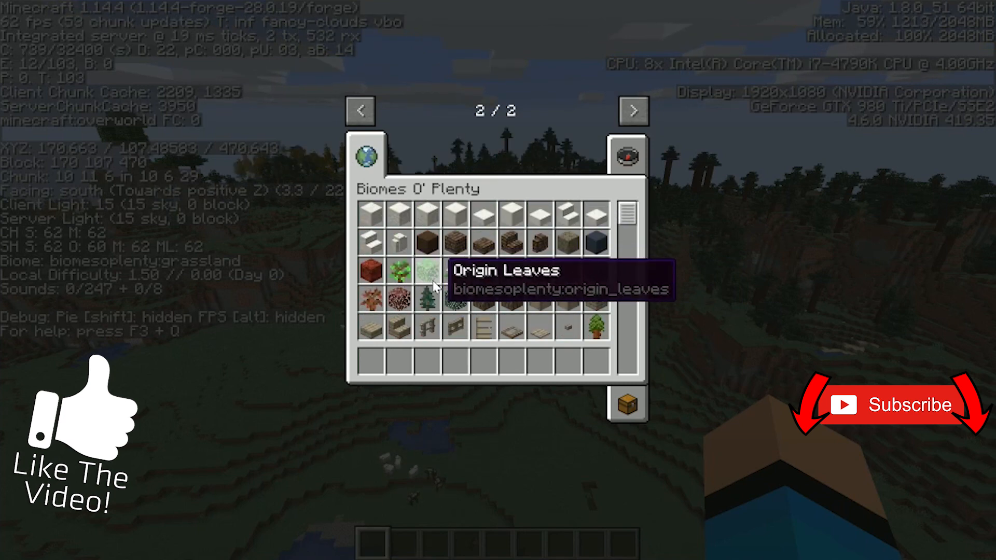